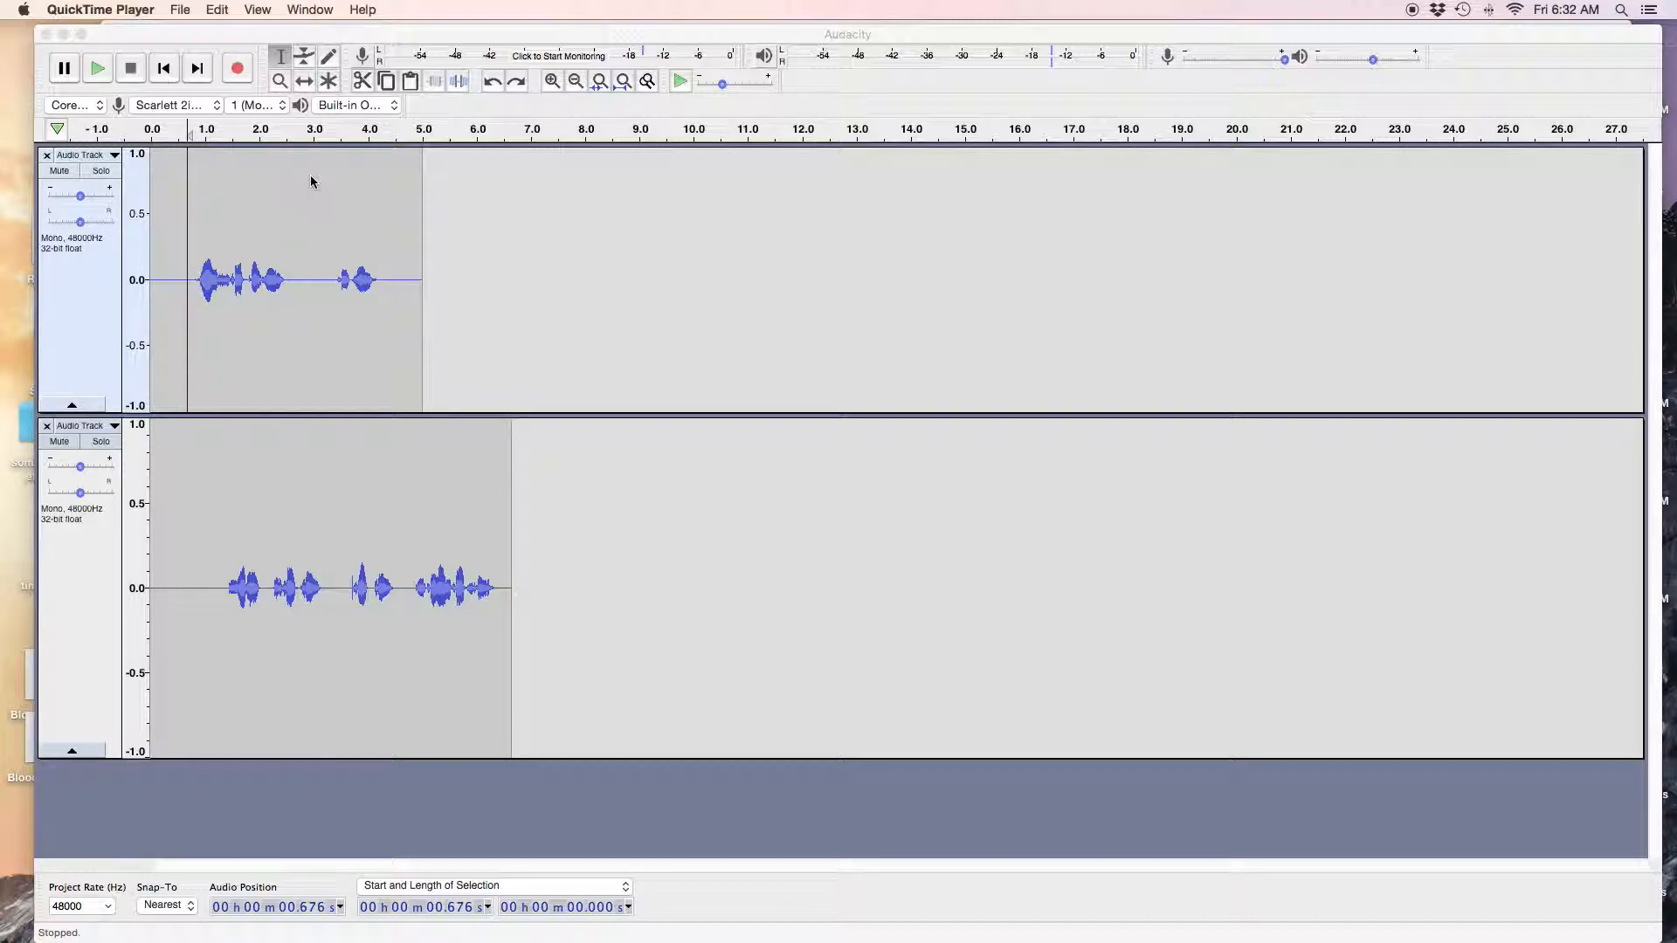
mouse_move(357, 211)
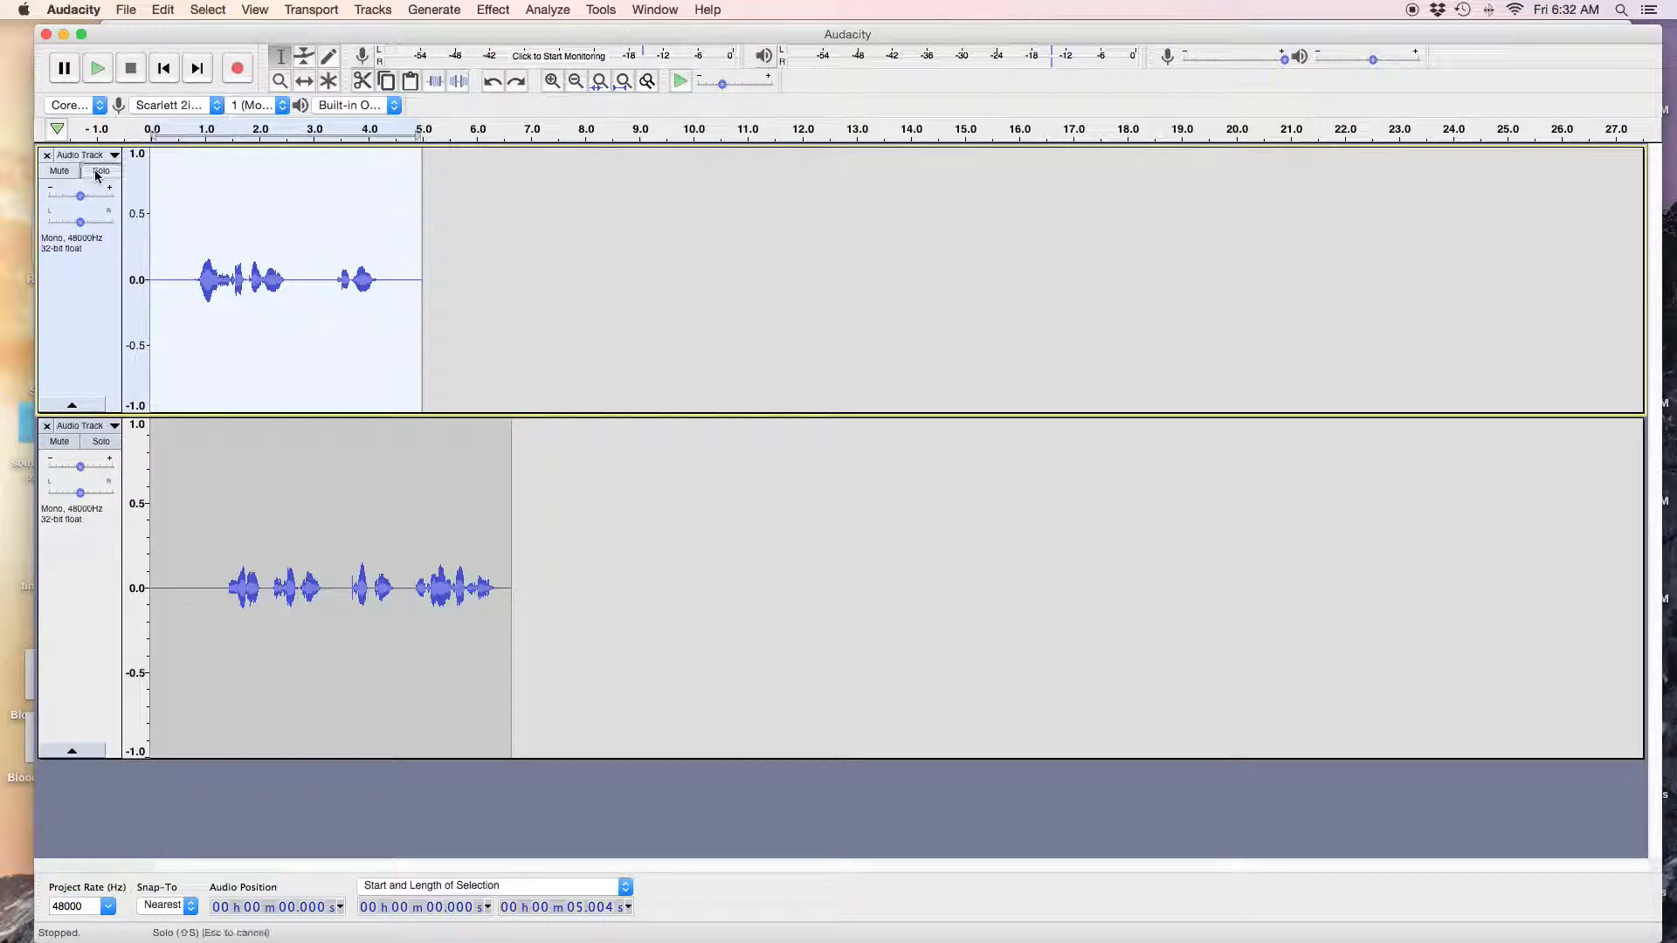
Audition each track solo in turn, then clear soloing so neither track is isolated.
left_click(96, 67)
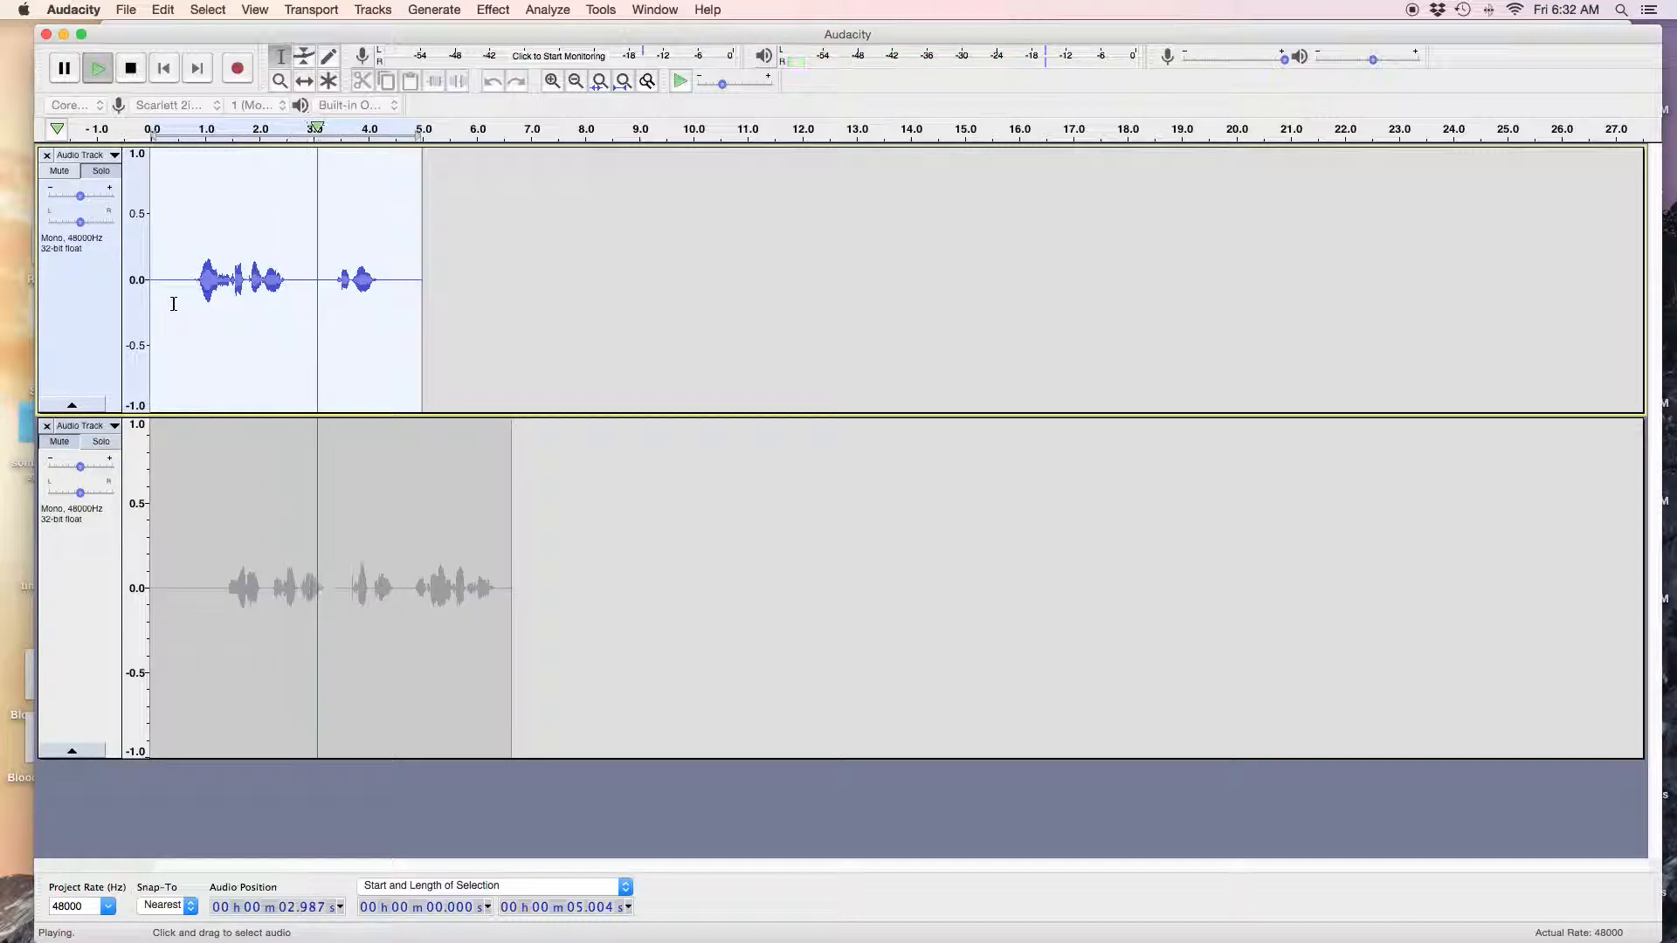
left_click(129, 67)
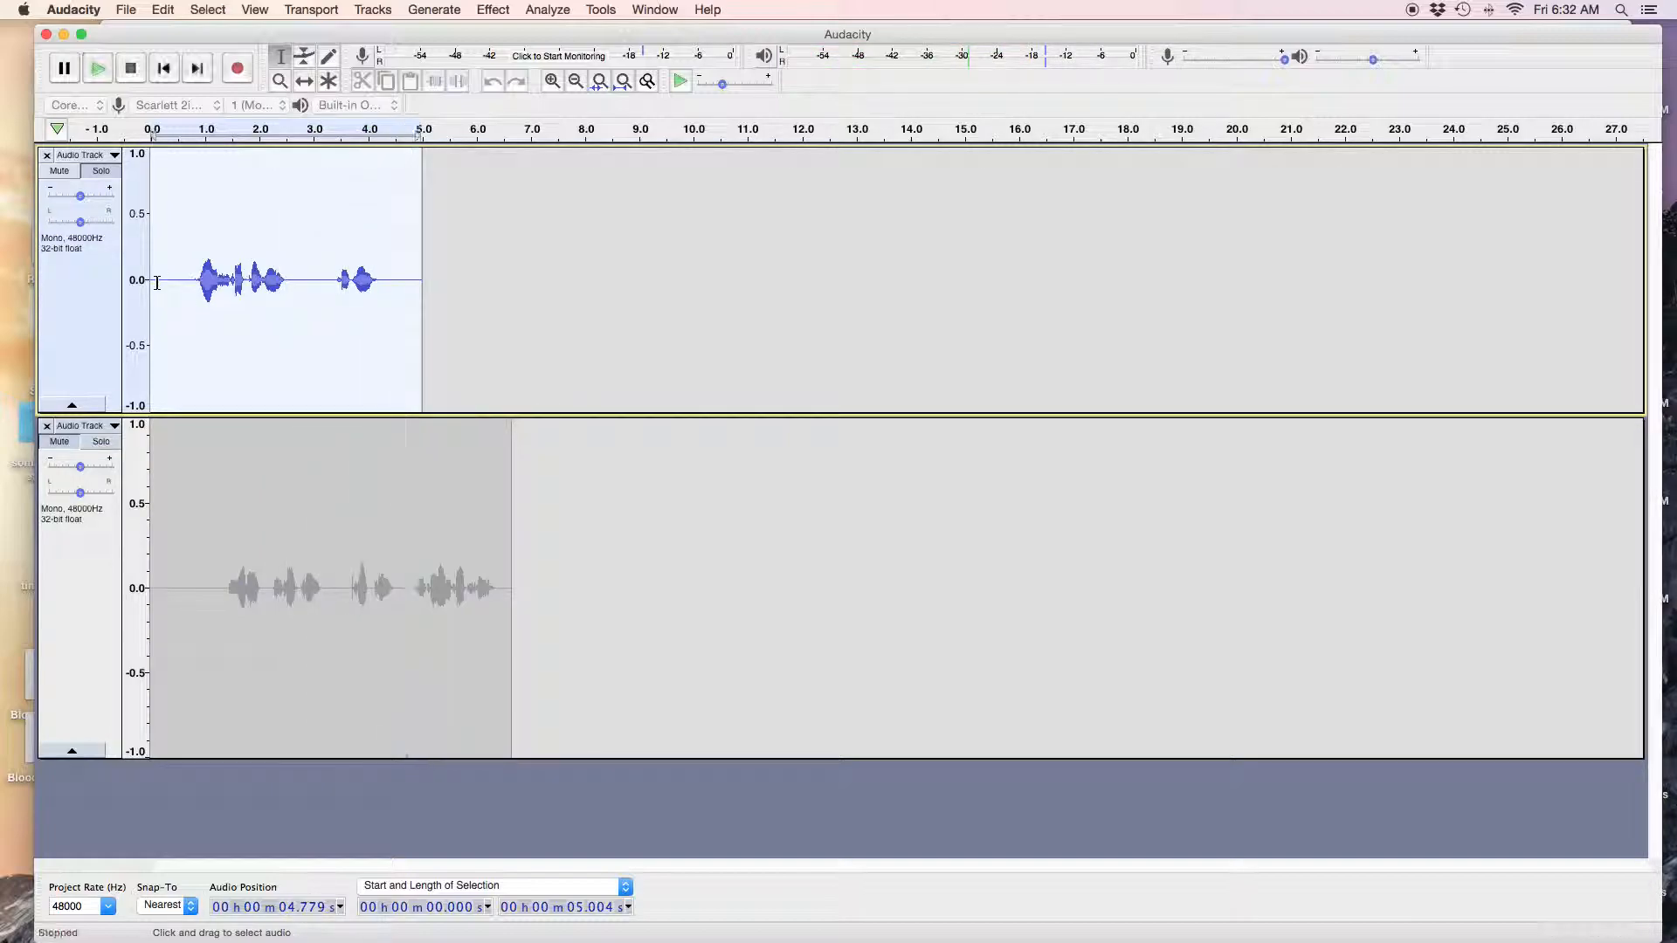
left_click(100, 442)
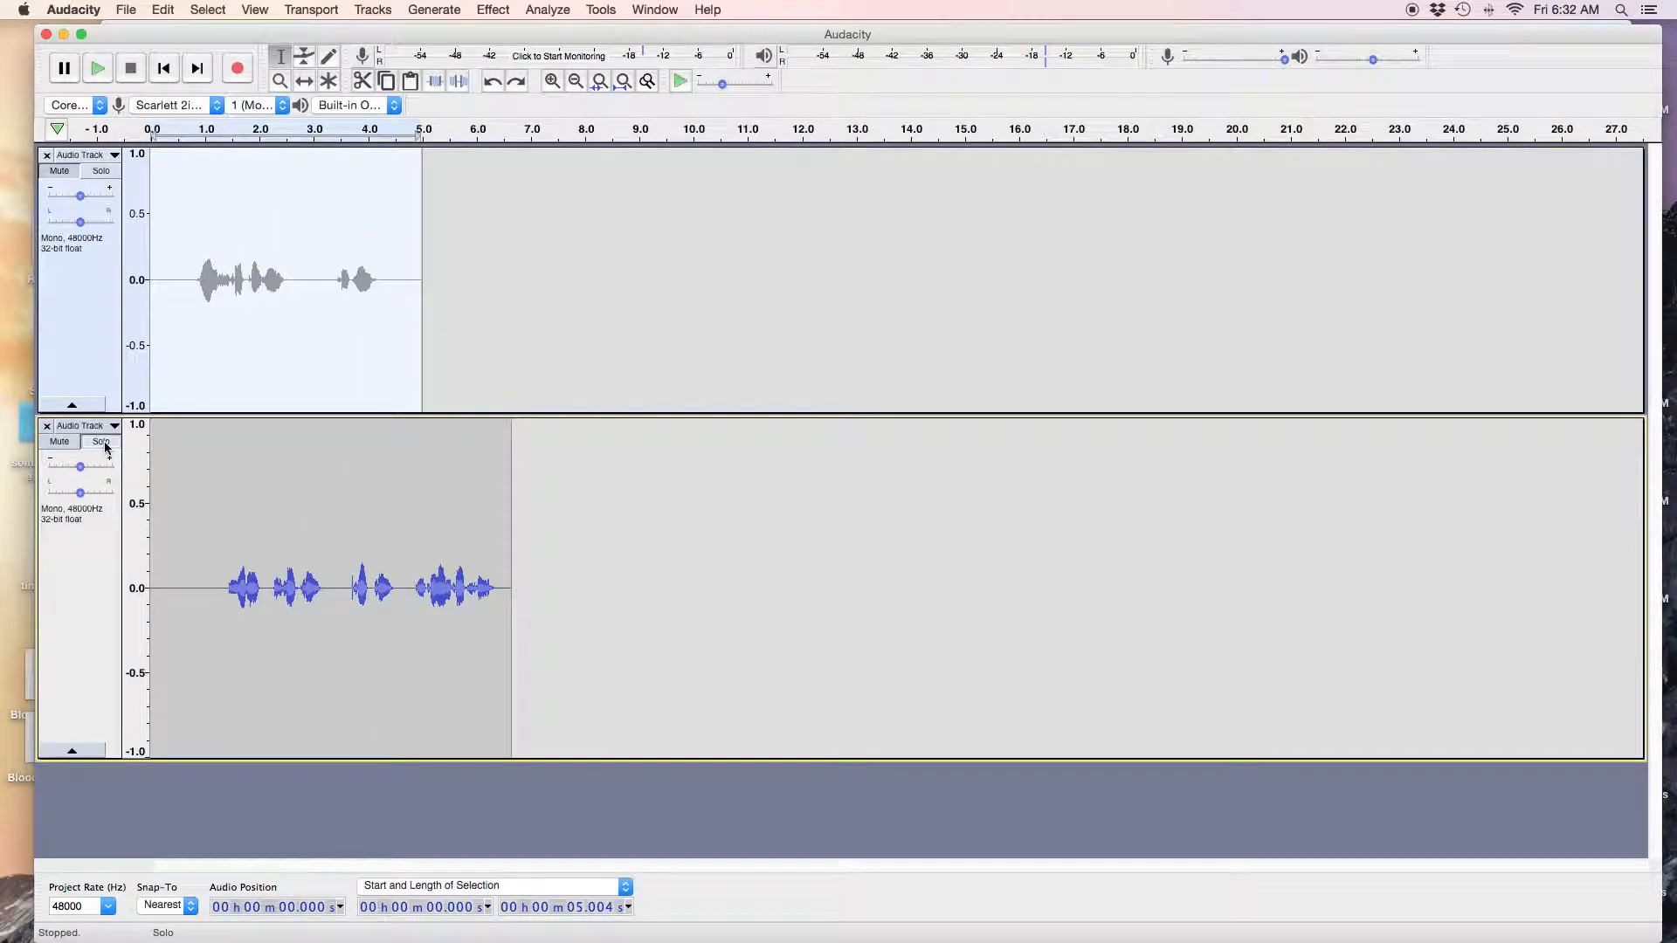
left_click(96, 67)
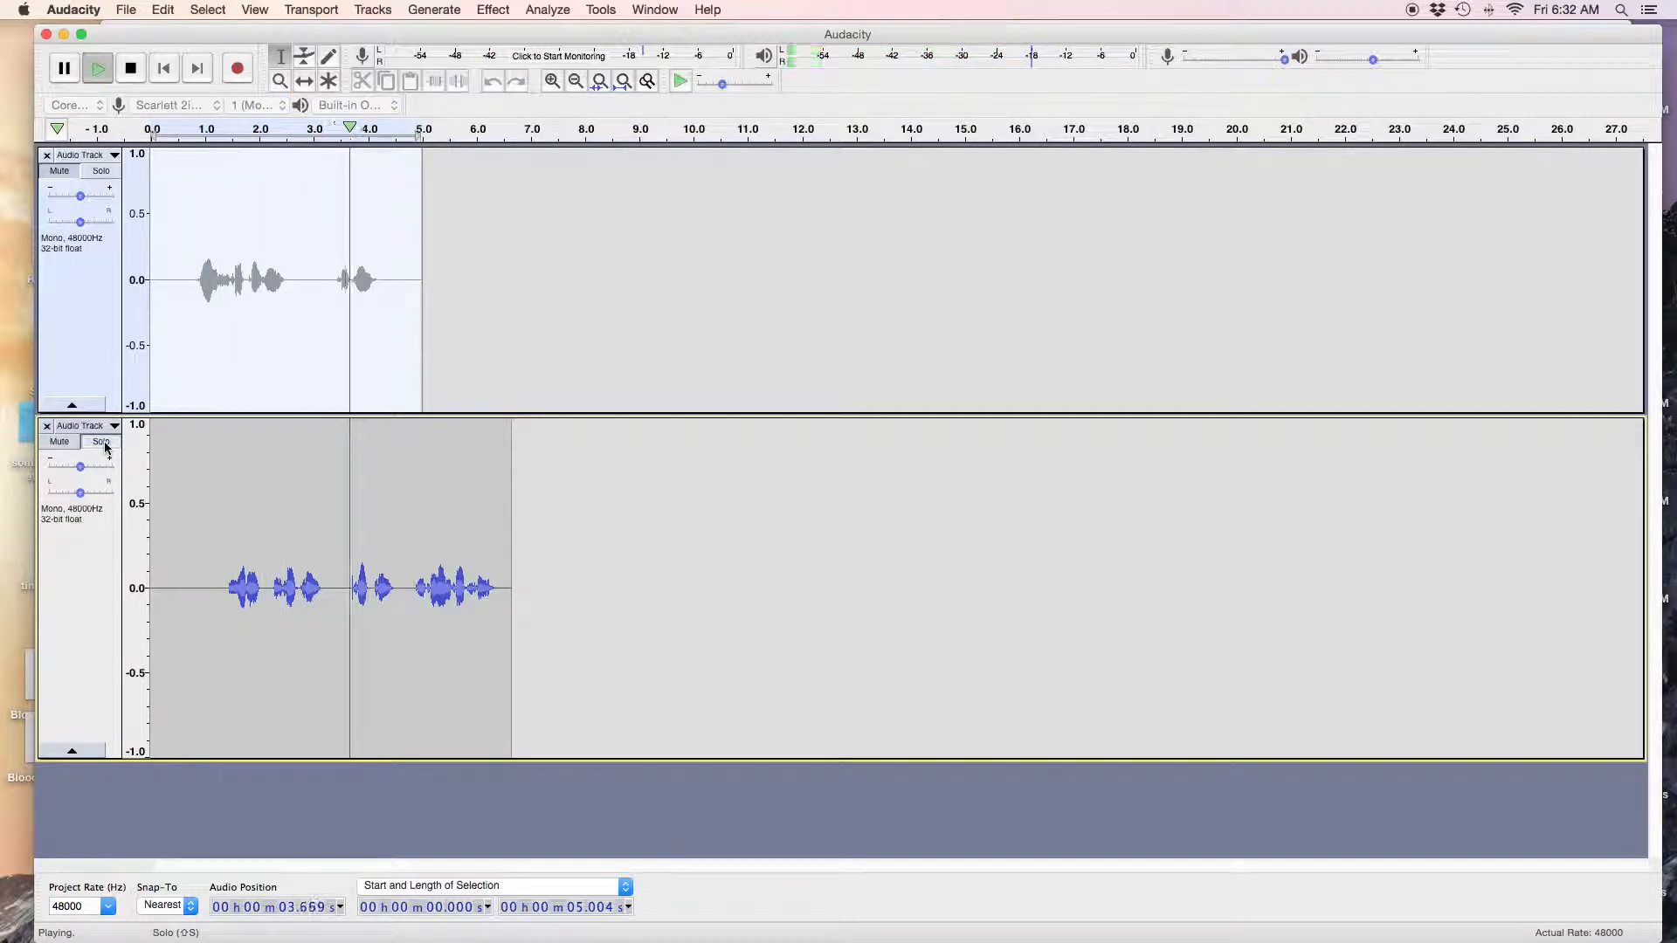
left_click(129, 67)
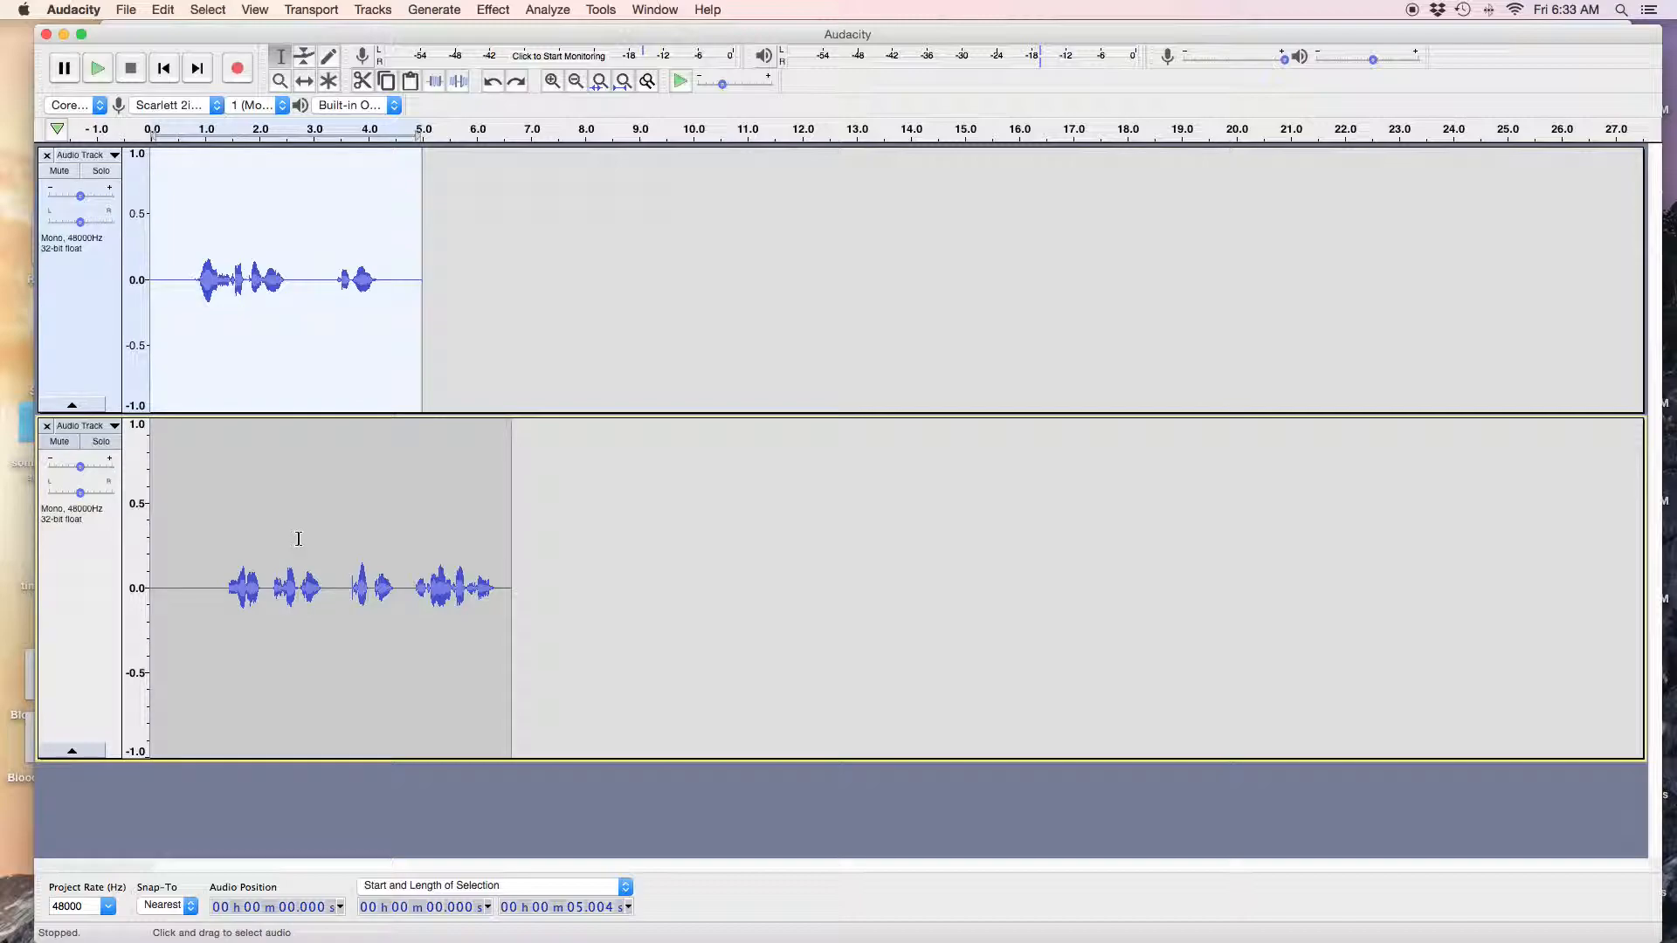
mouse_move(100, 581)
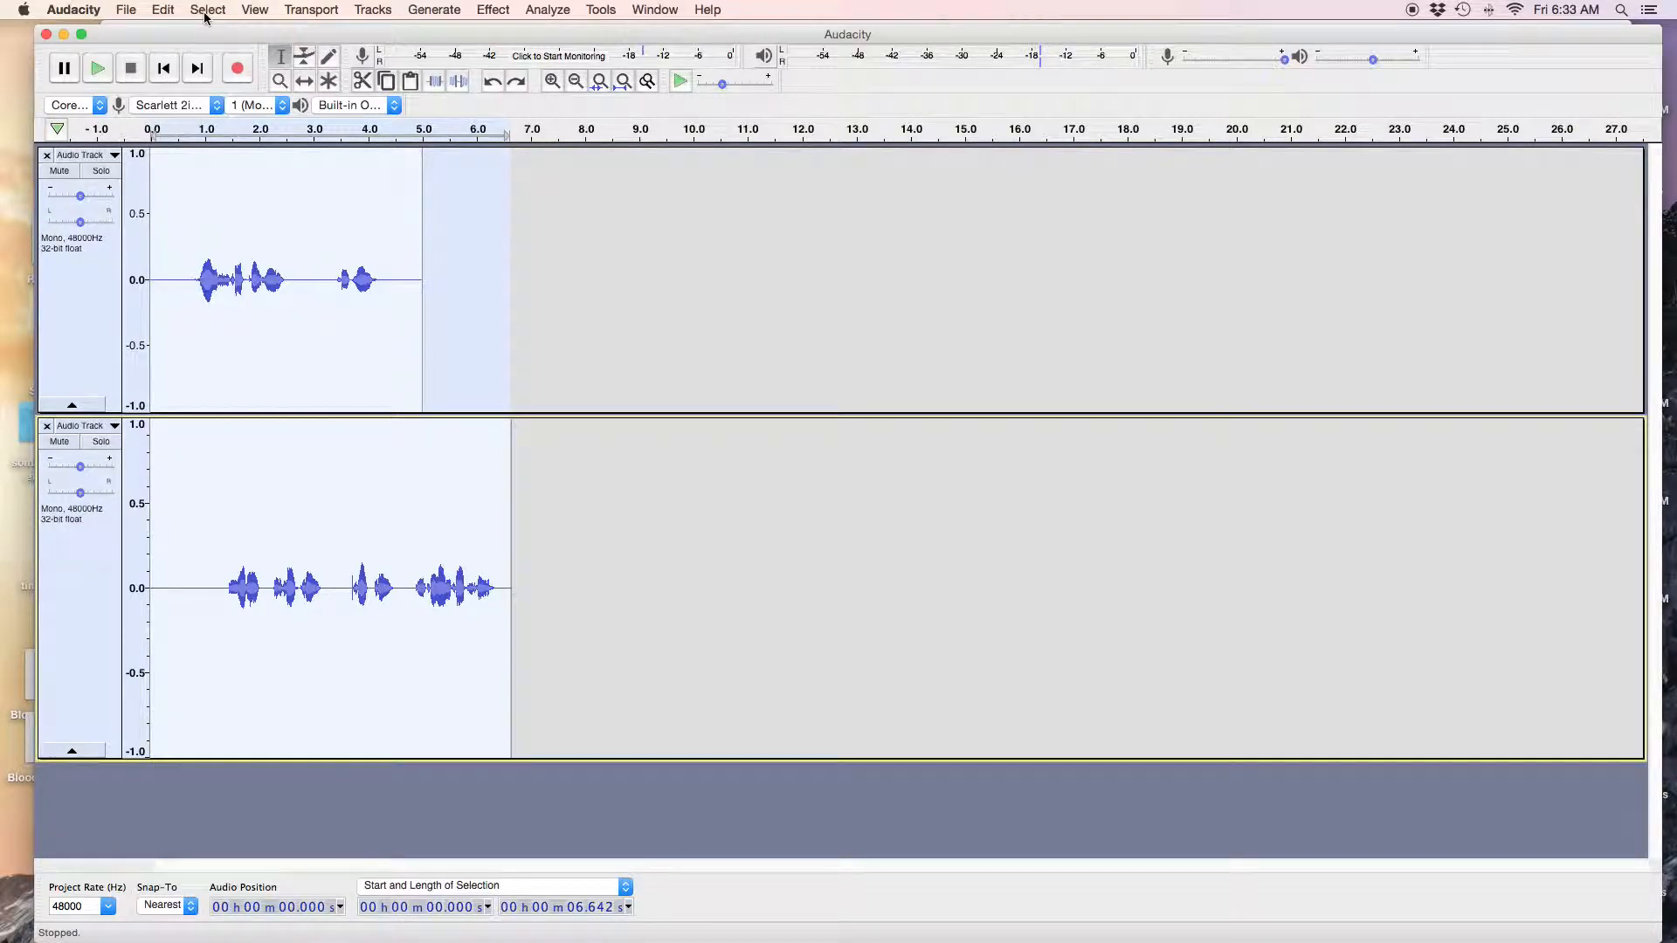
Align the tracks end to end so the second clip begins at 5.0 s after the first.
left_click(208, 10)
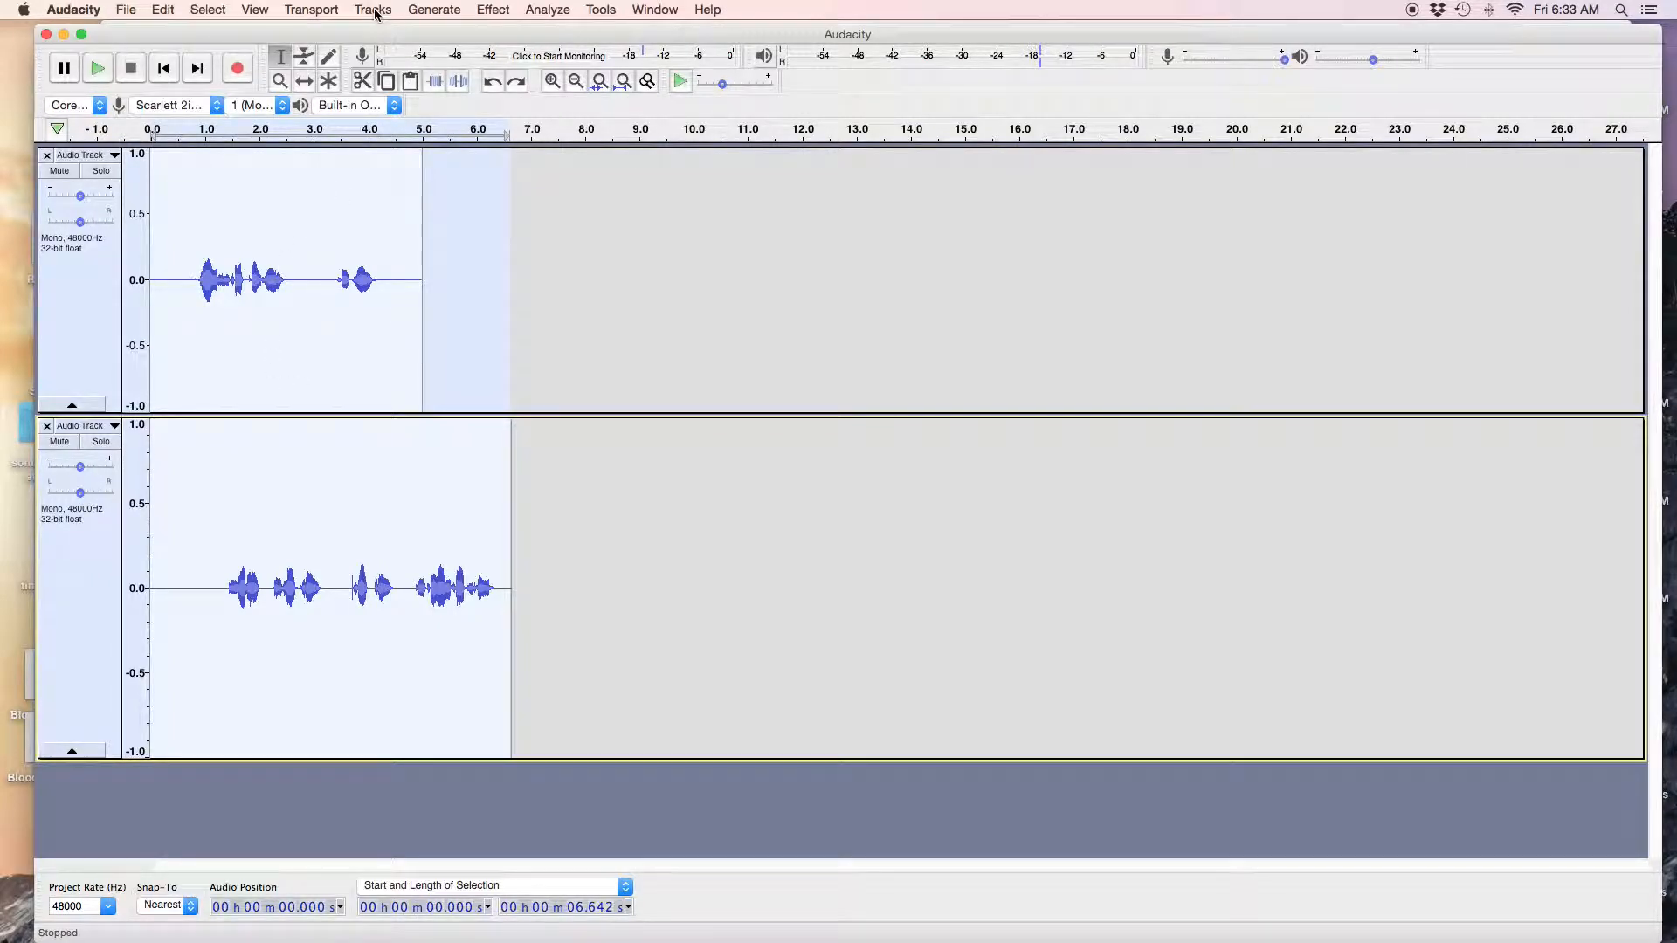
left_click(372, 10)
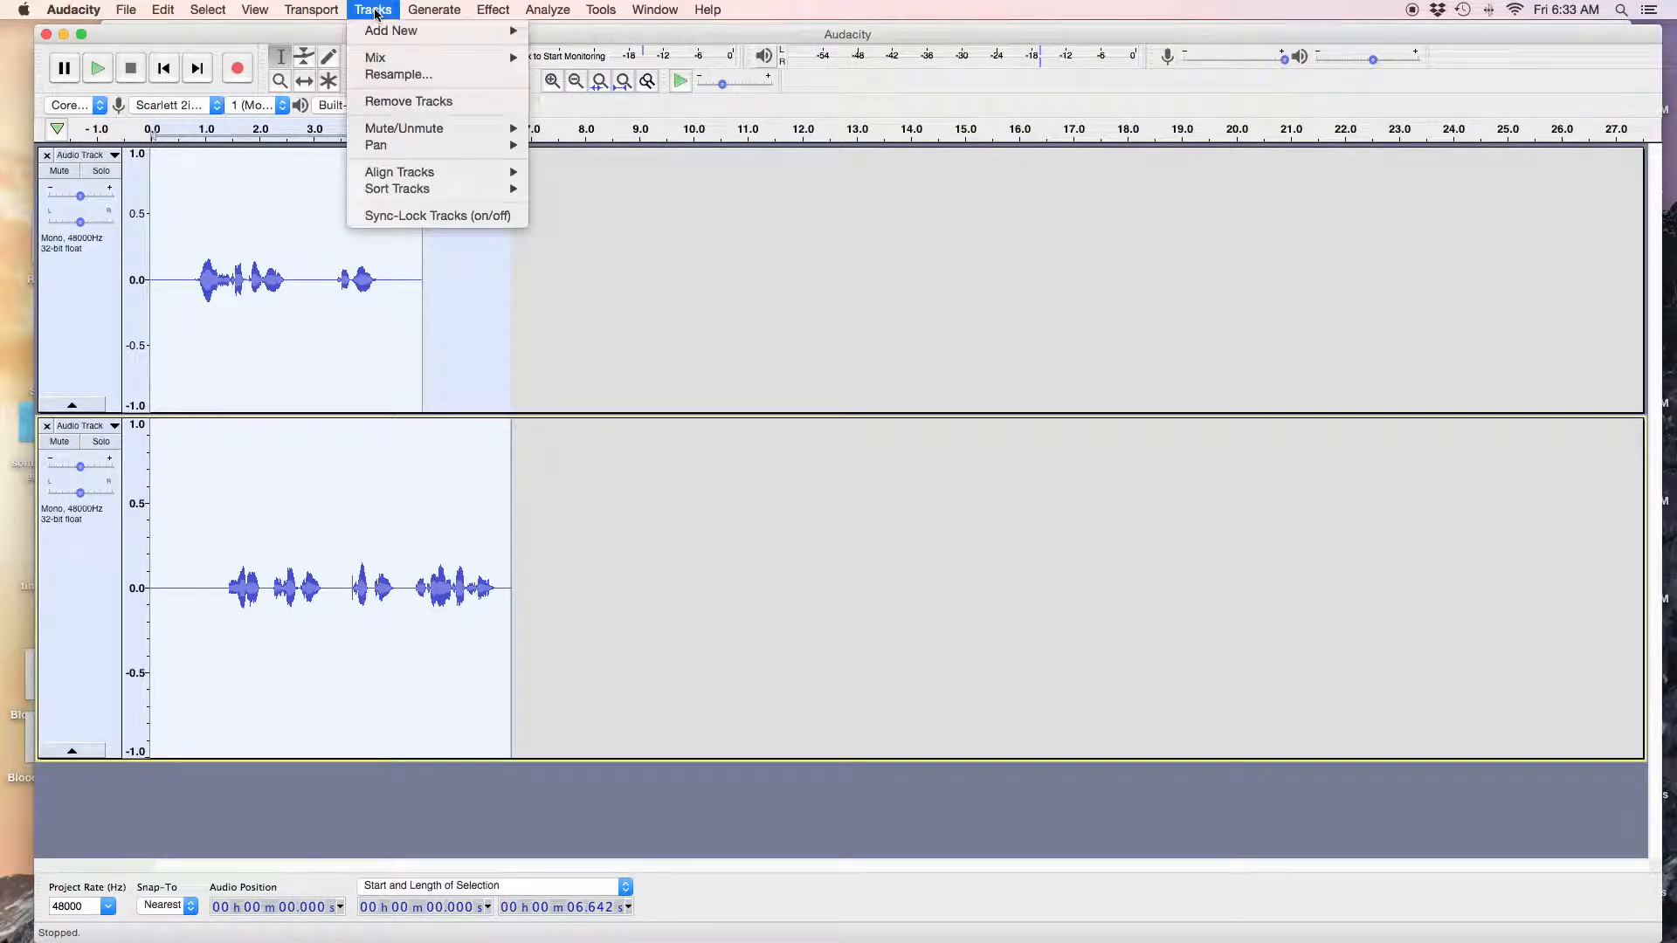
mouse_move(399, 171)
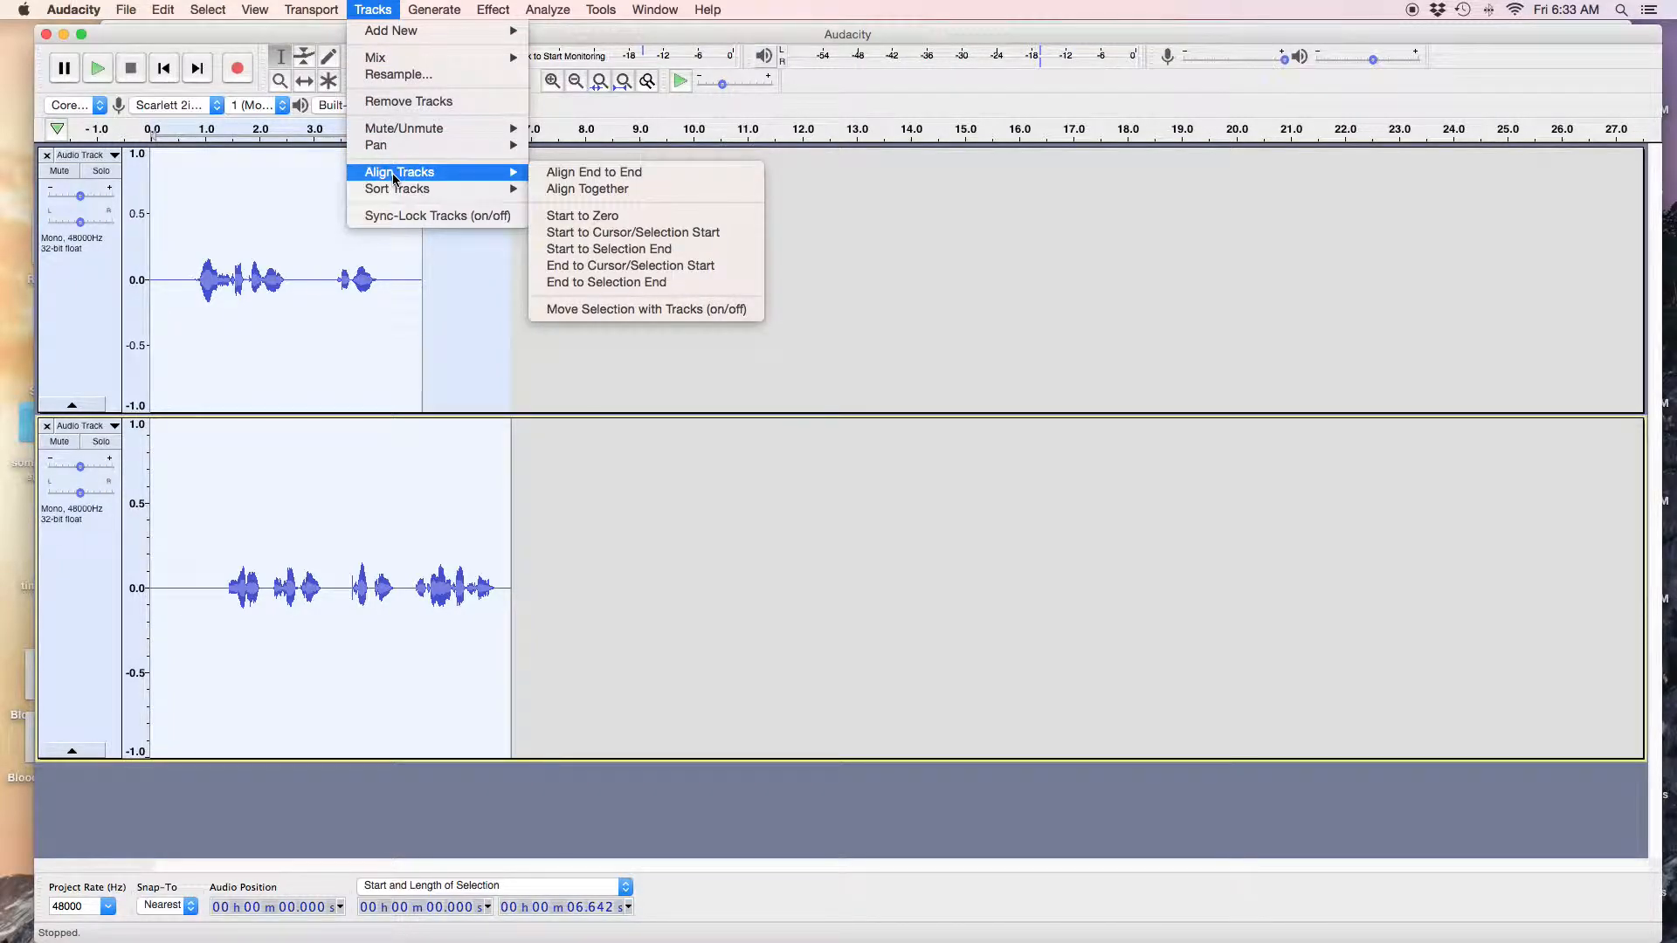
mouse_move(594, 172)
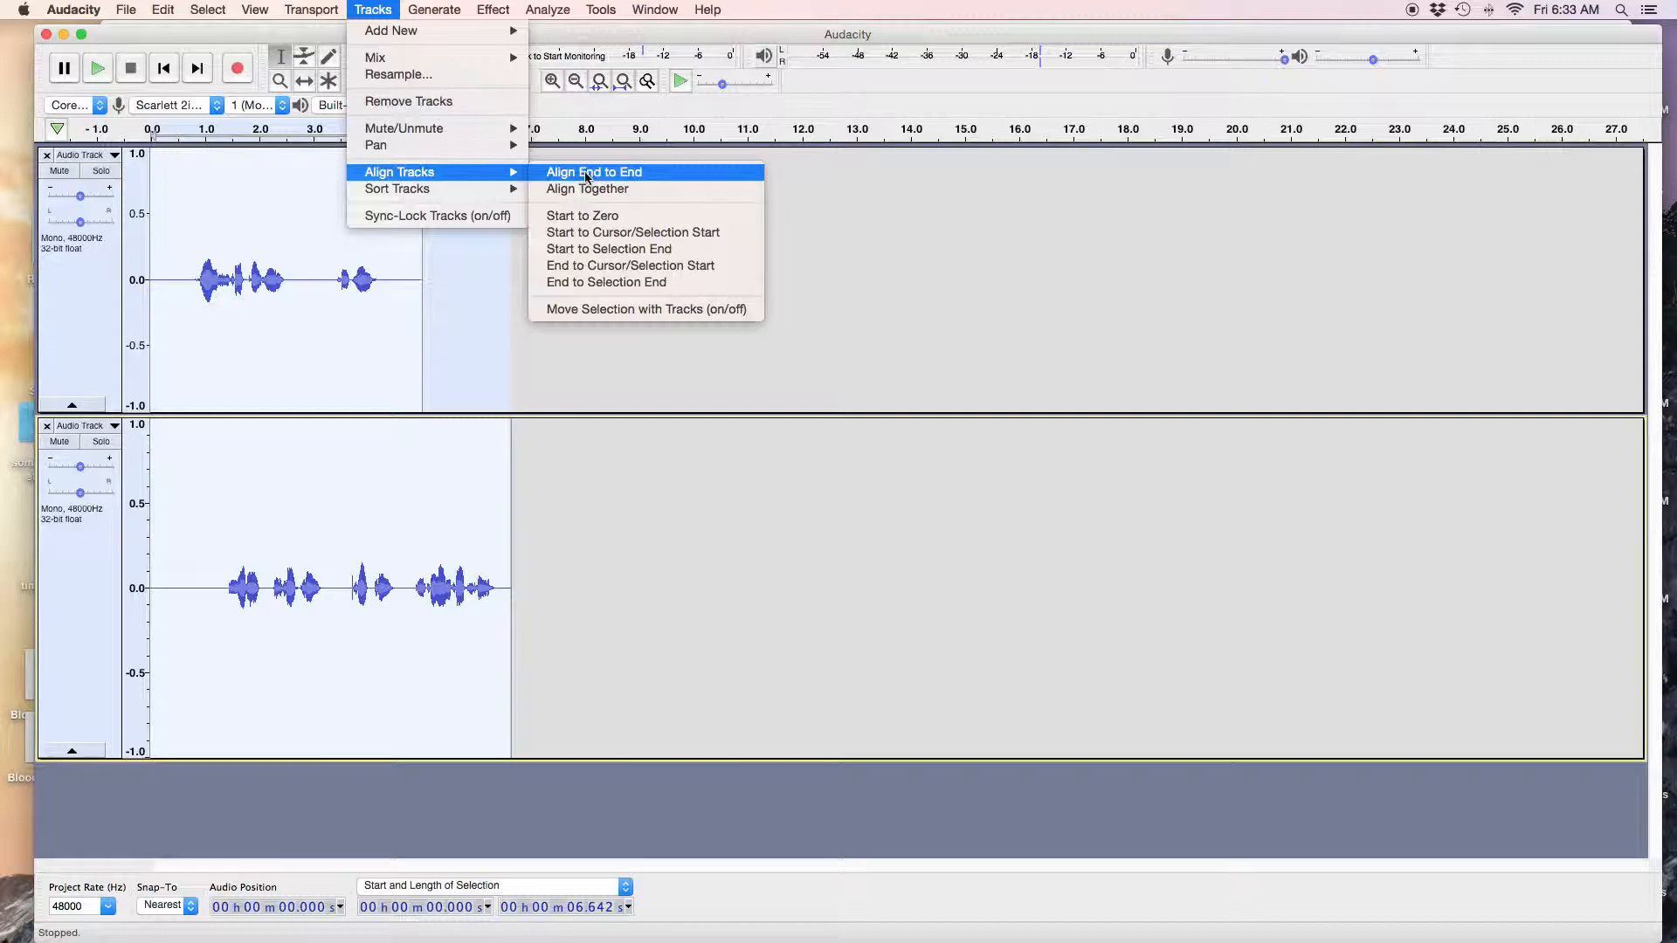
left_click(595, 171)
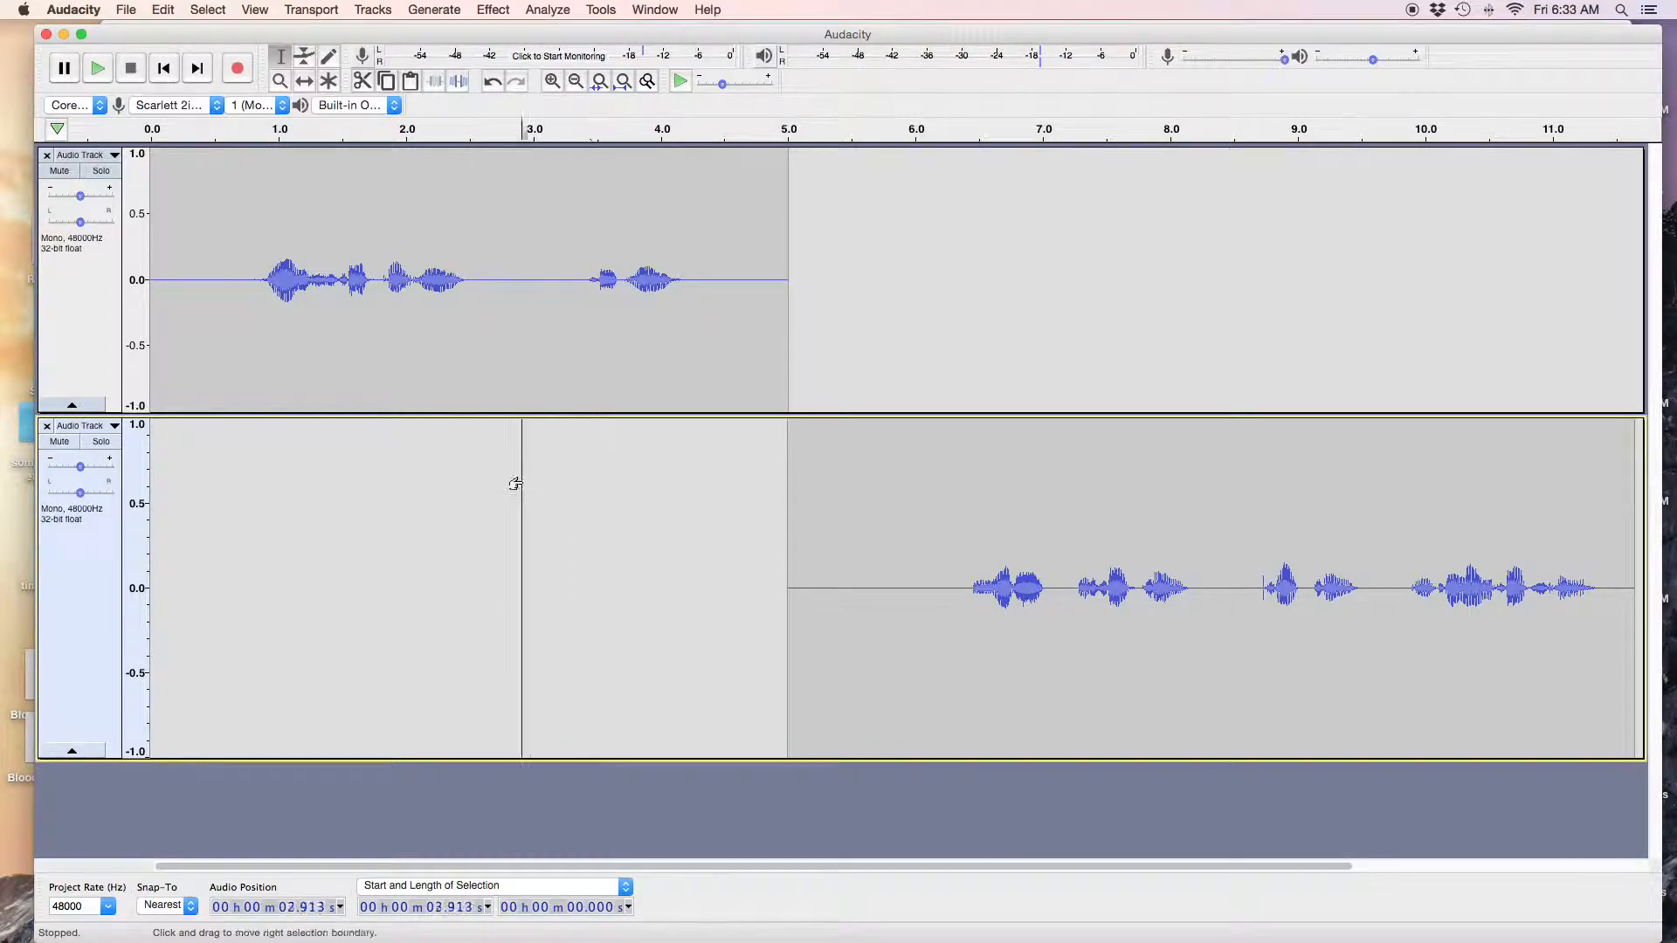
Play back the end-to-end arrangement and stop, before reverting the alignment.
left_click(97, 67)
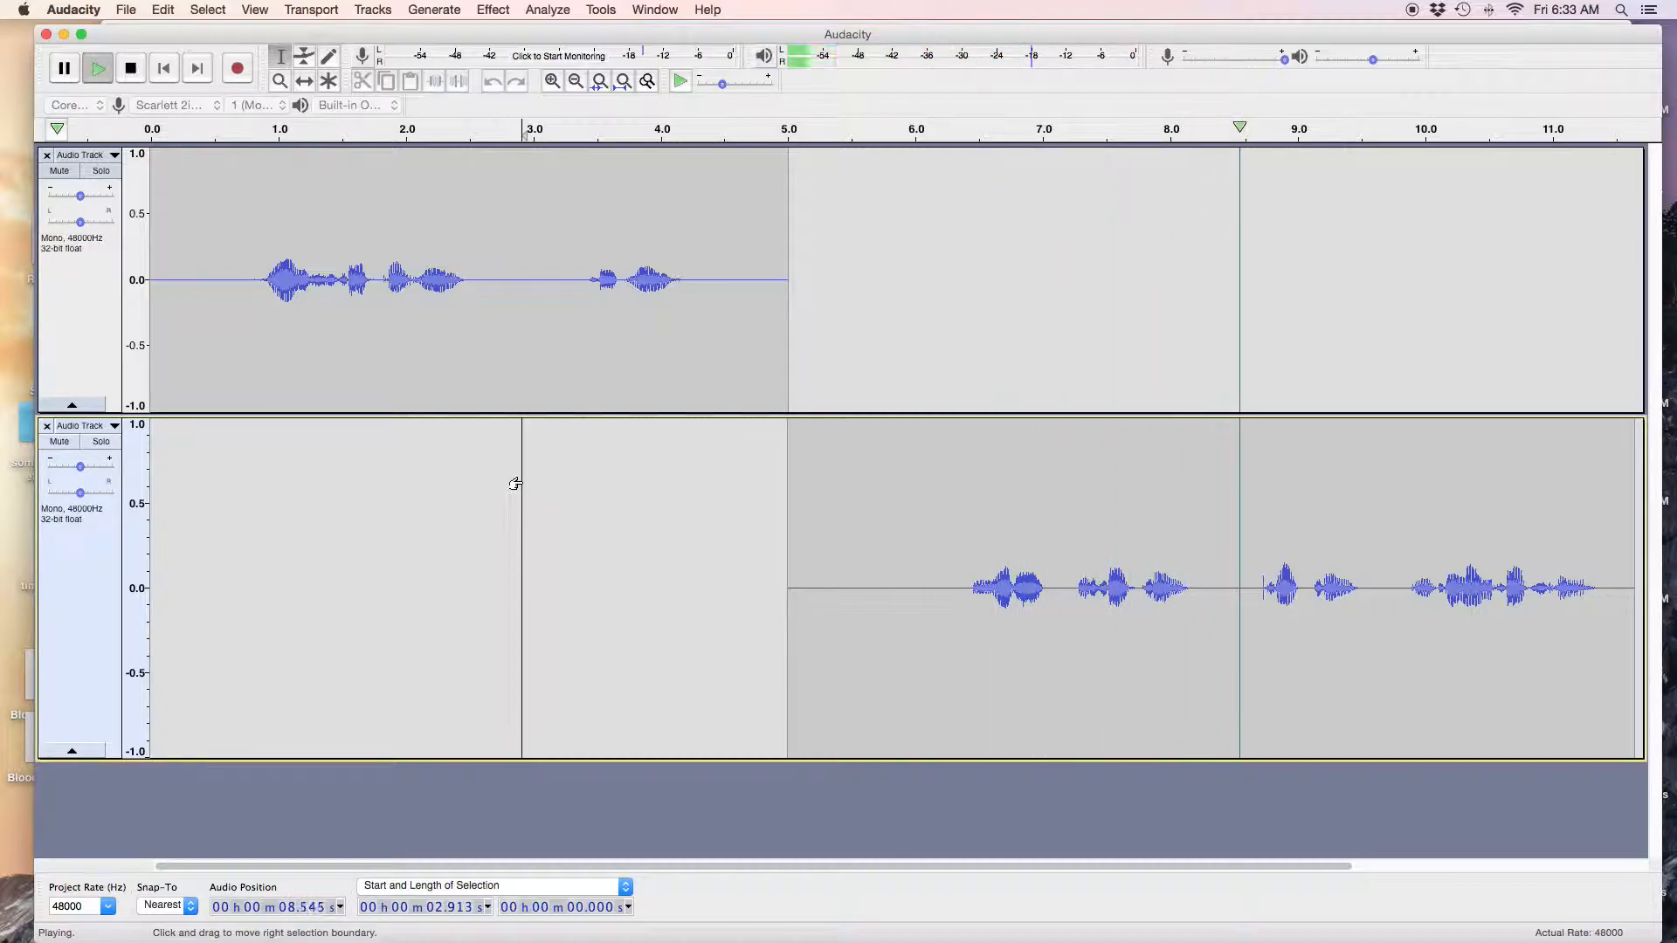
left_click(130, 67)
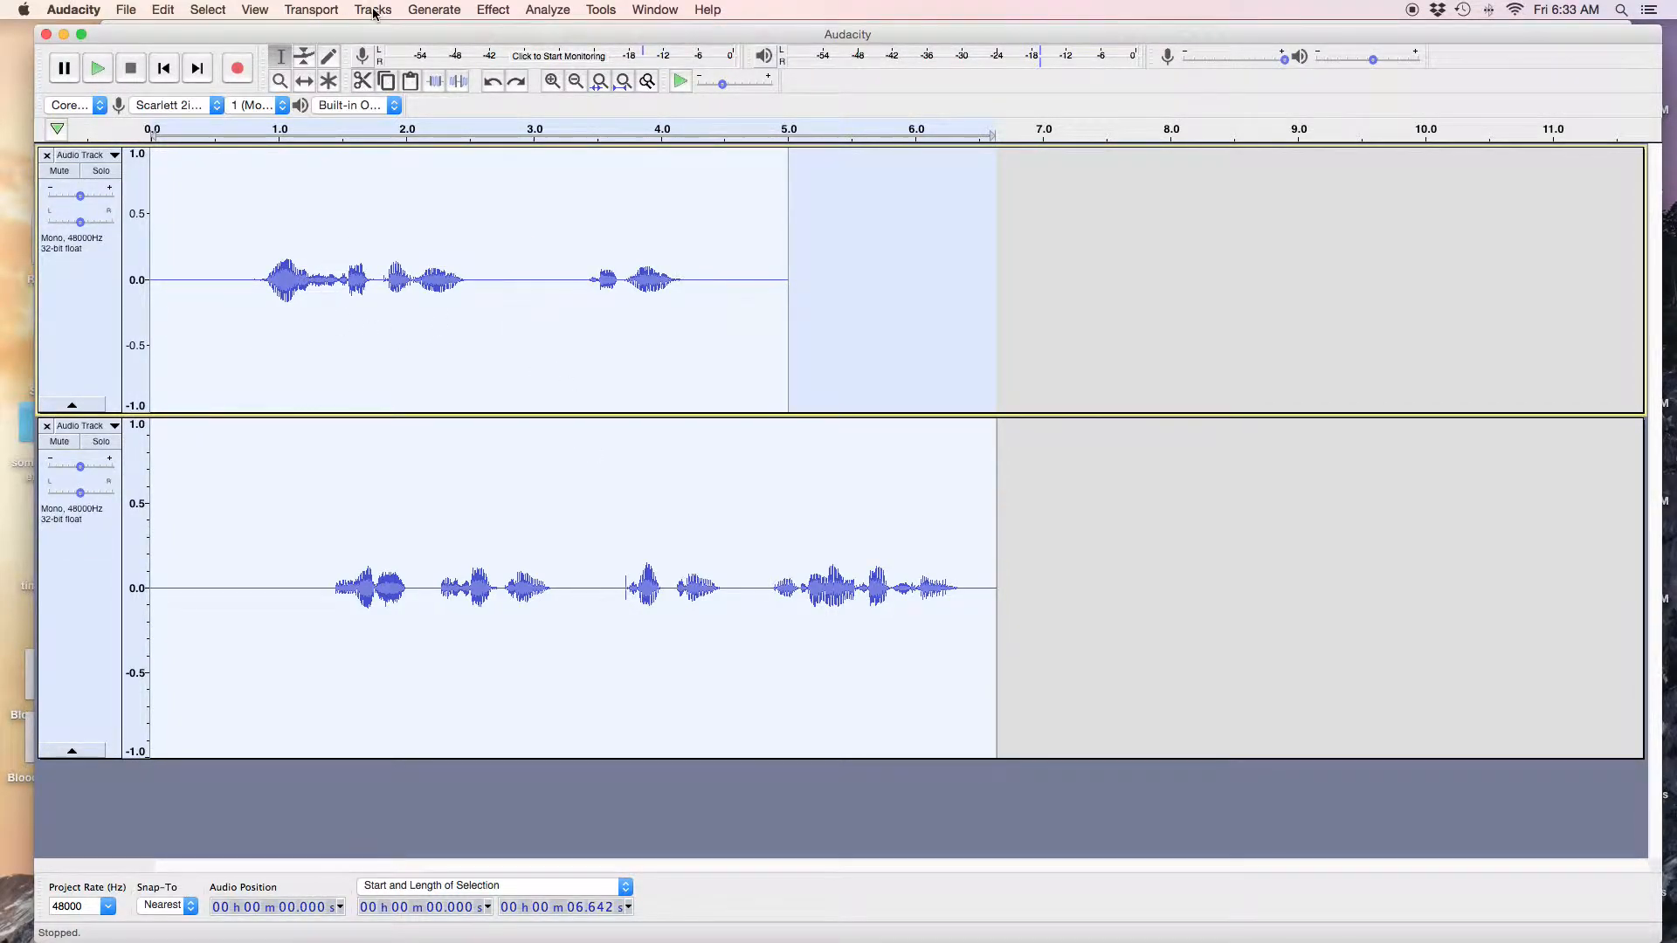
Reopen the Tracks menu to align the two clips end to end again.
left_click(372, 9)
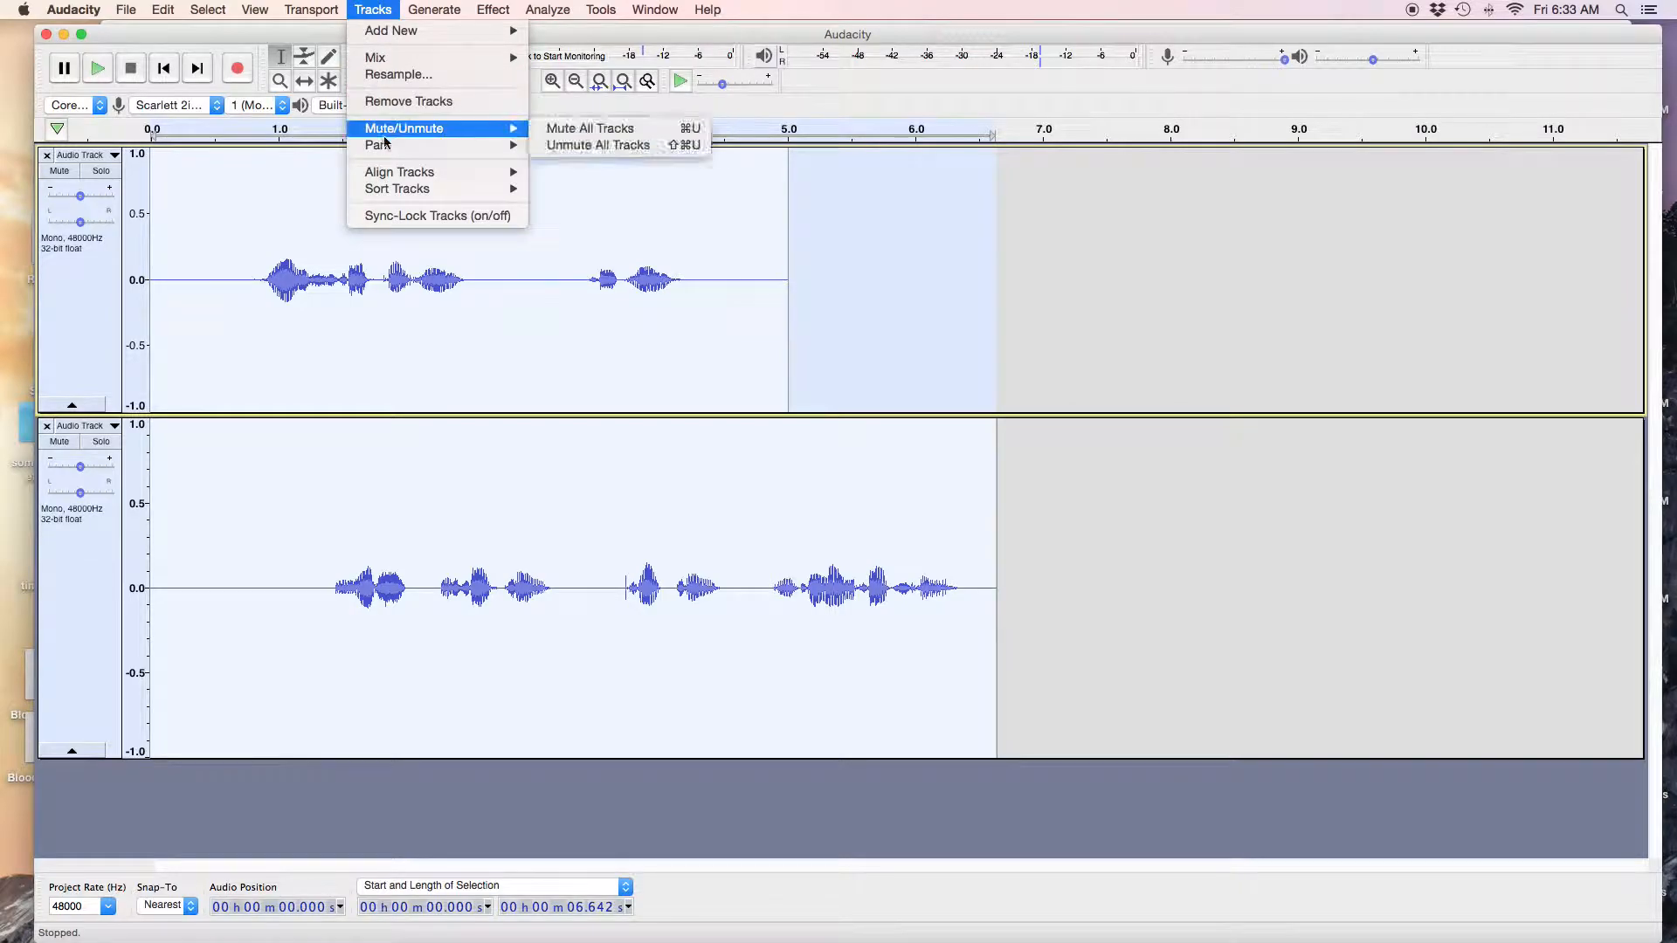
mouse_move(400, 171)
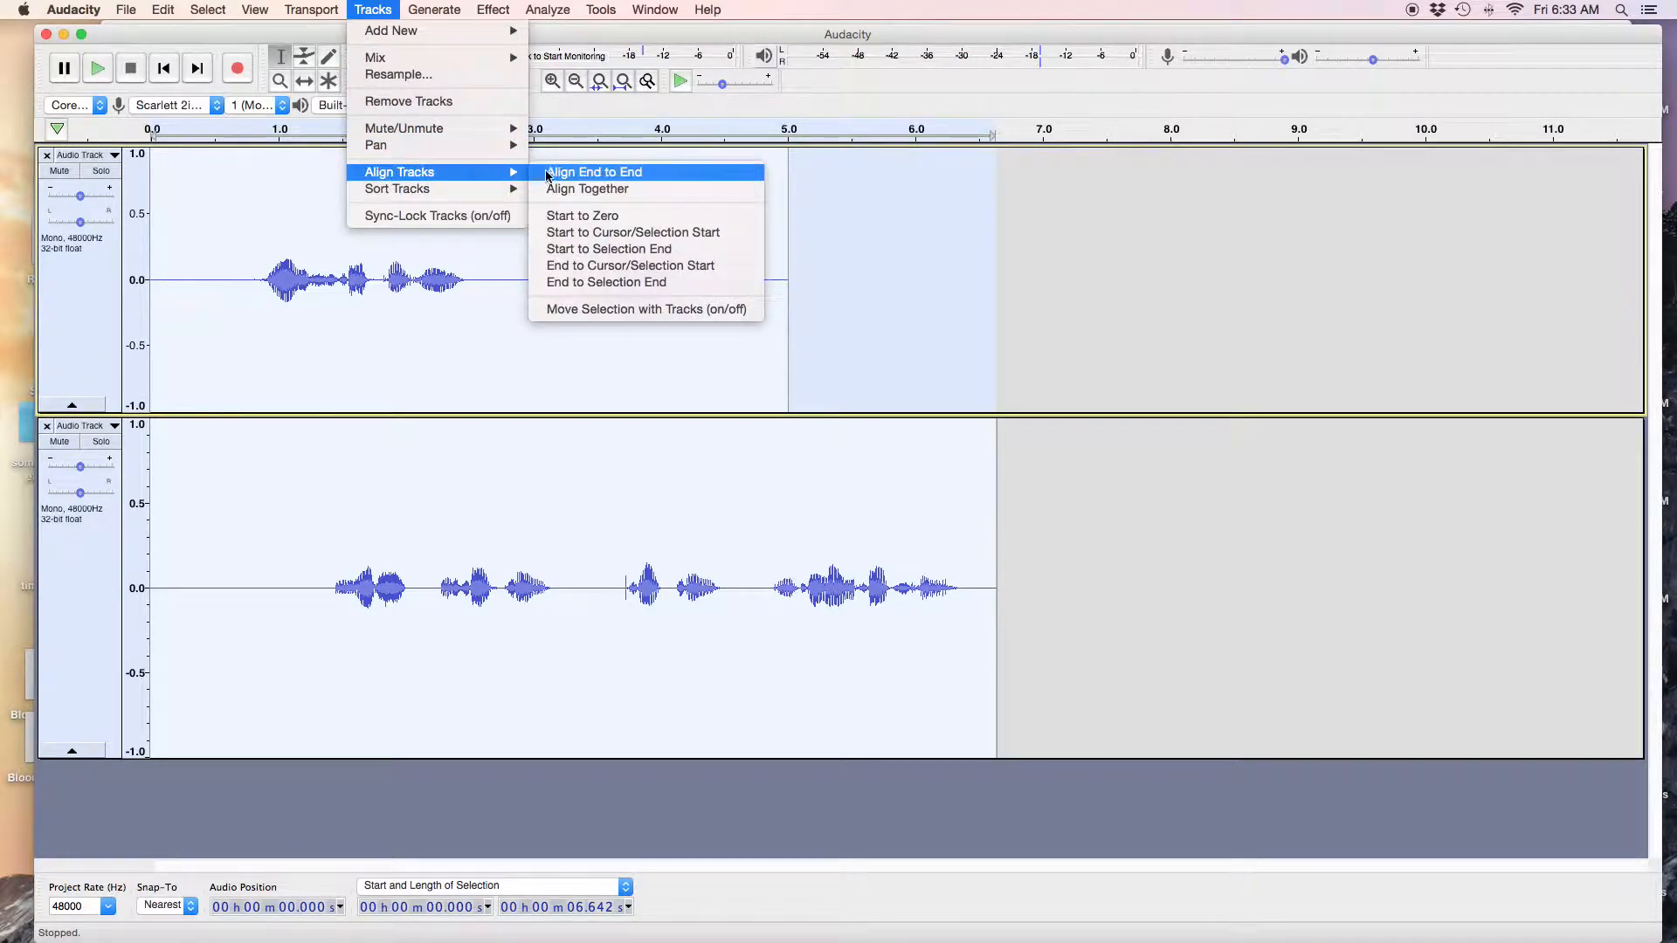
mouse_move(587, 189)
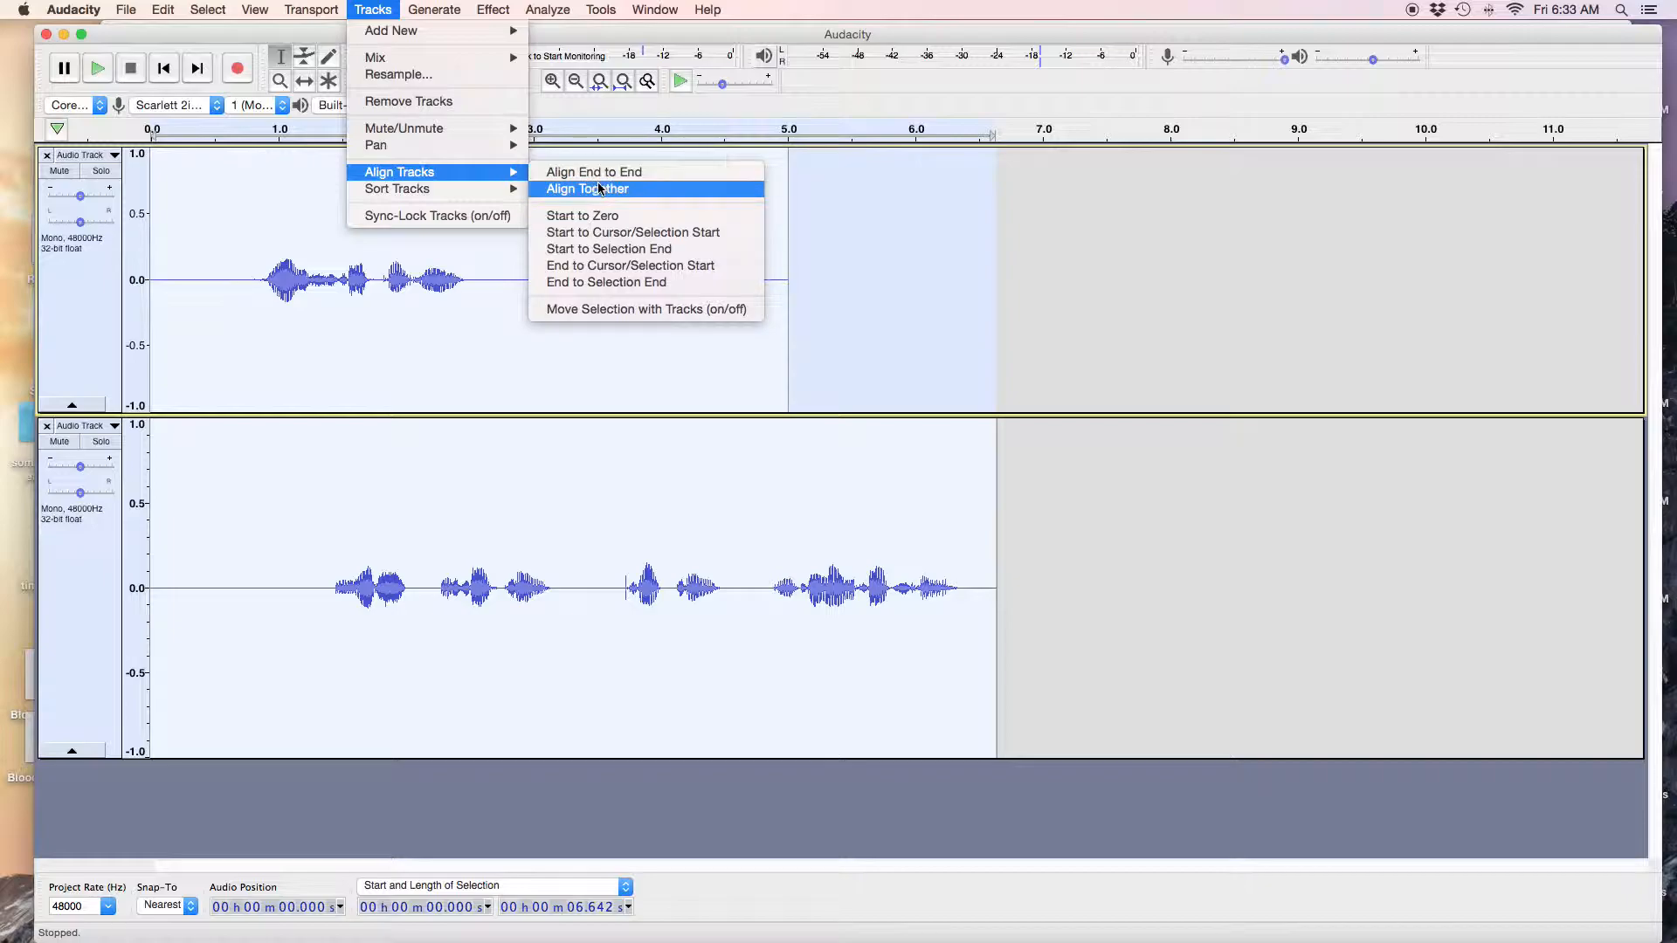
mouse_move(1262, 334)
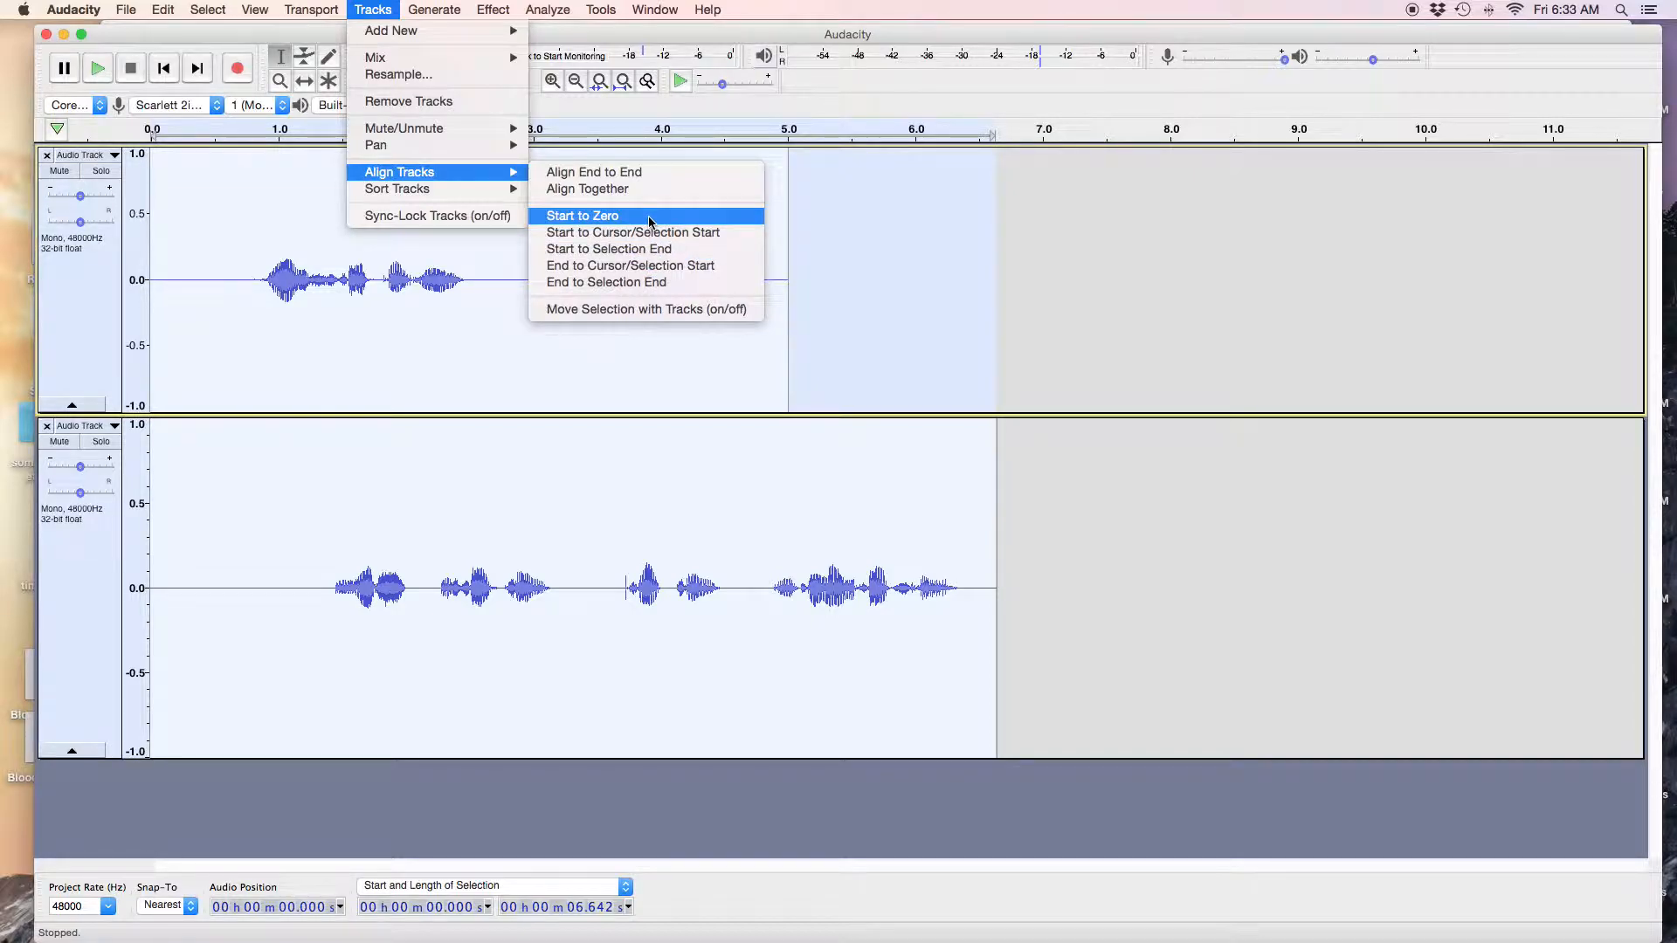
mouse_move(635, 266)
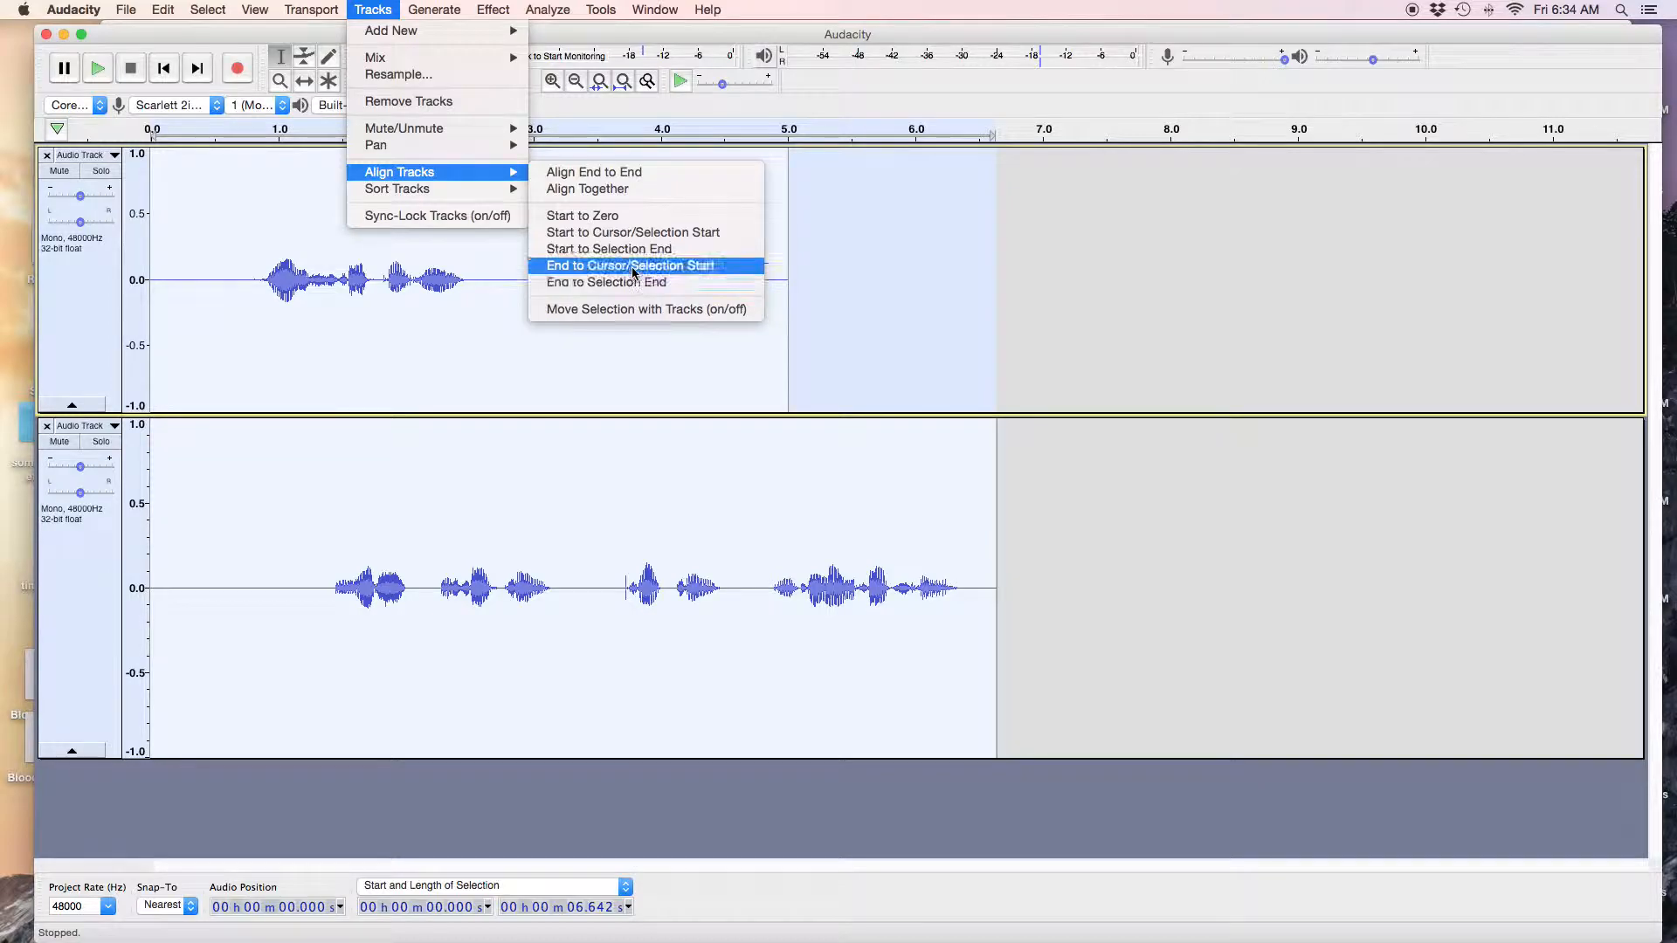
mouse_move(586, 189)
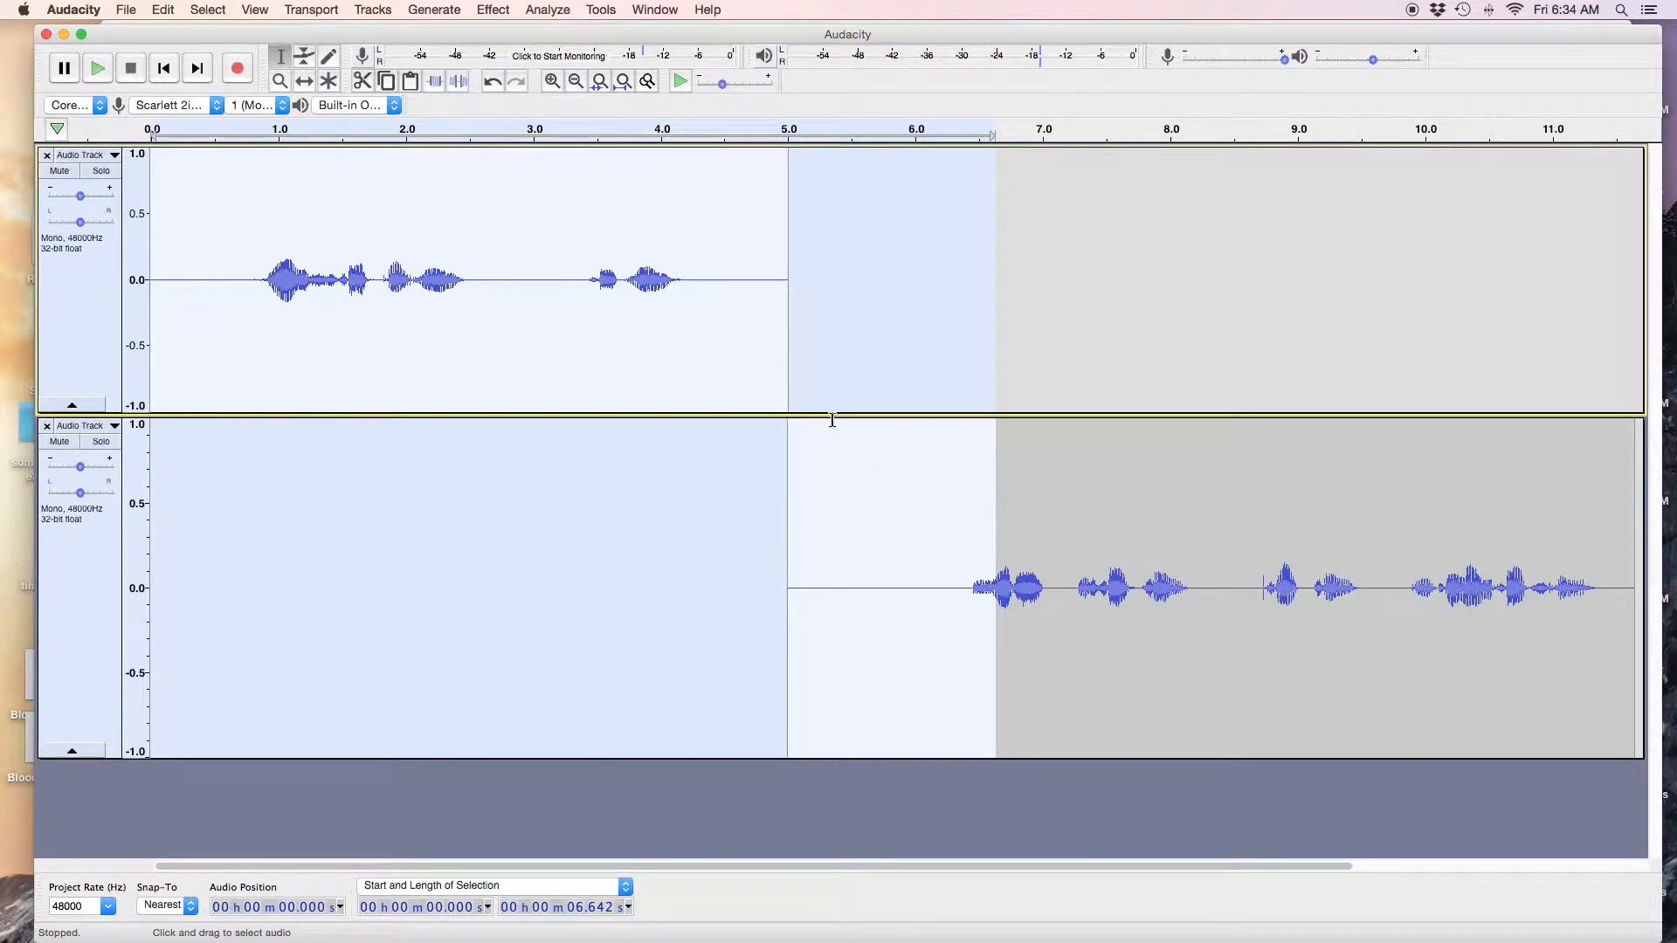
mouse_move(982, 475)
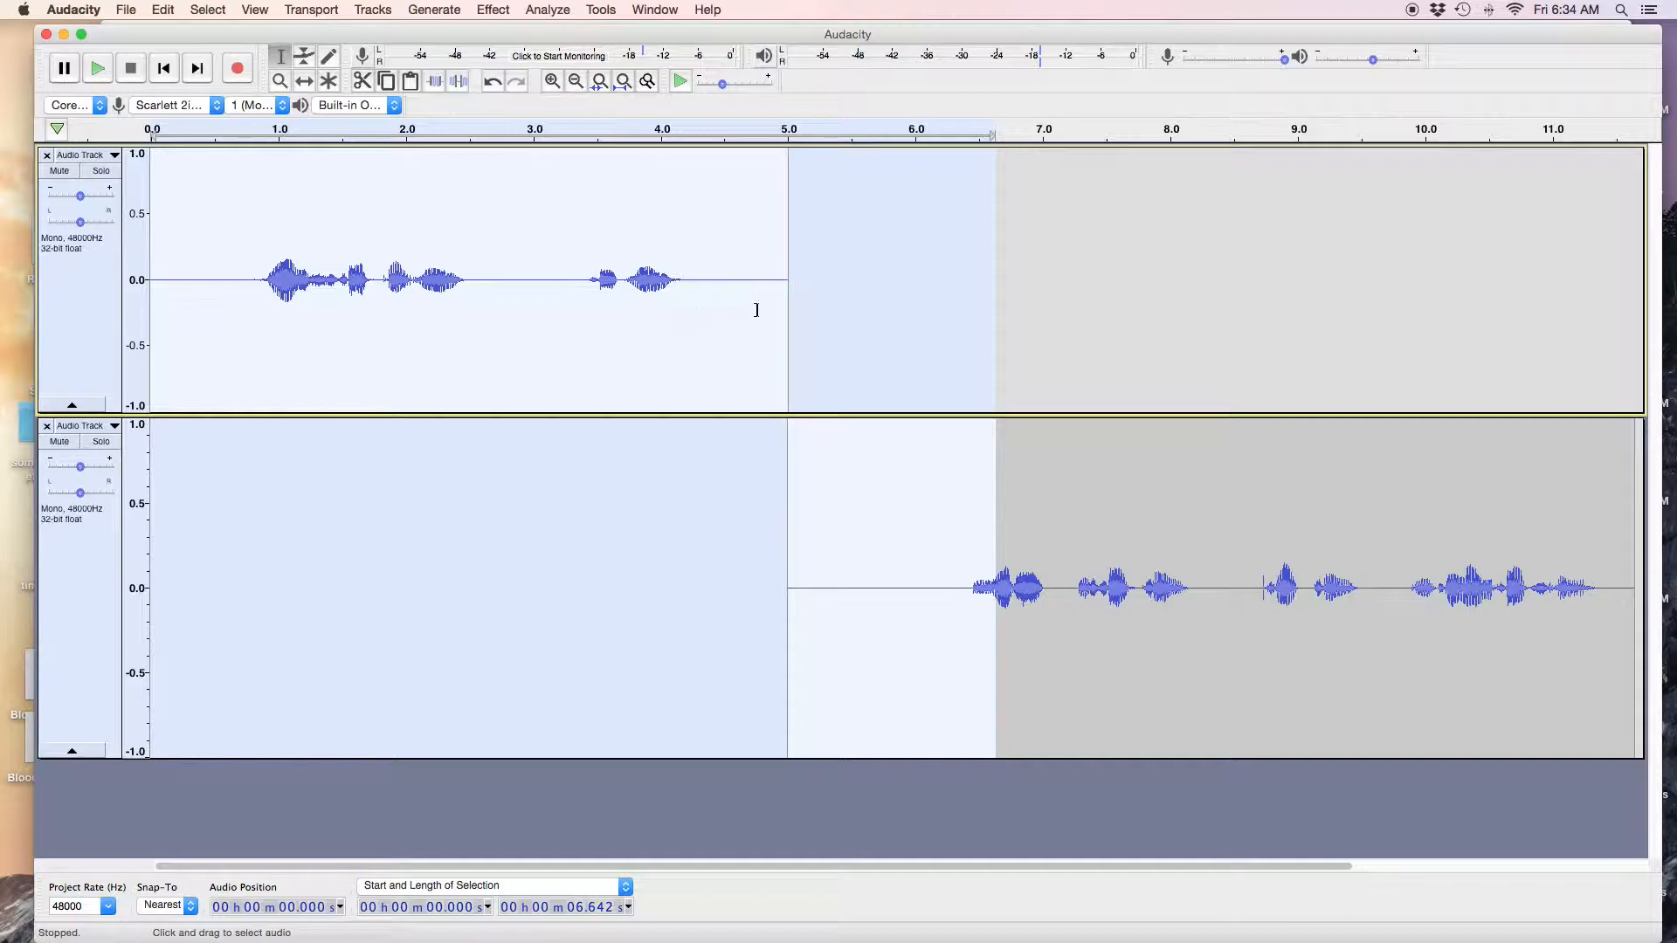
mouse_move(1066, 520)
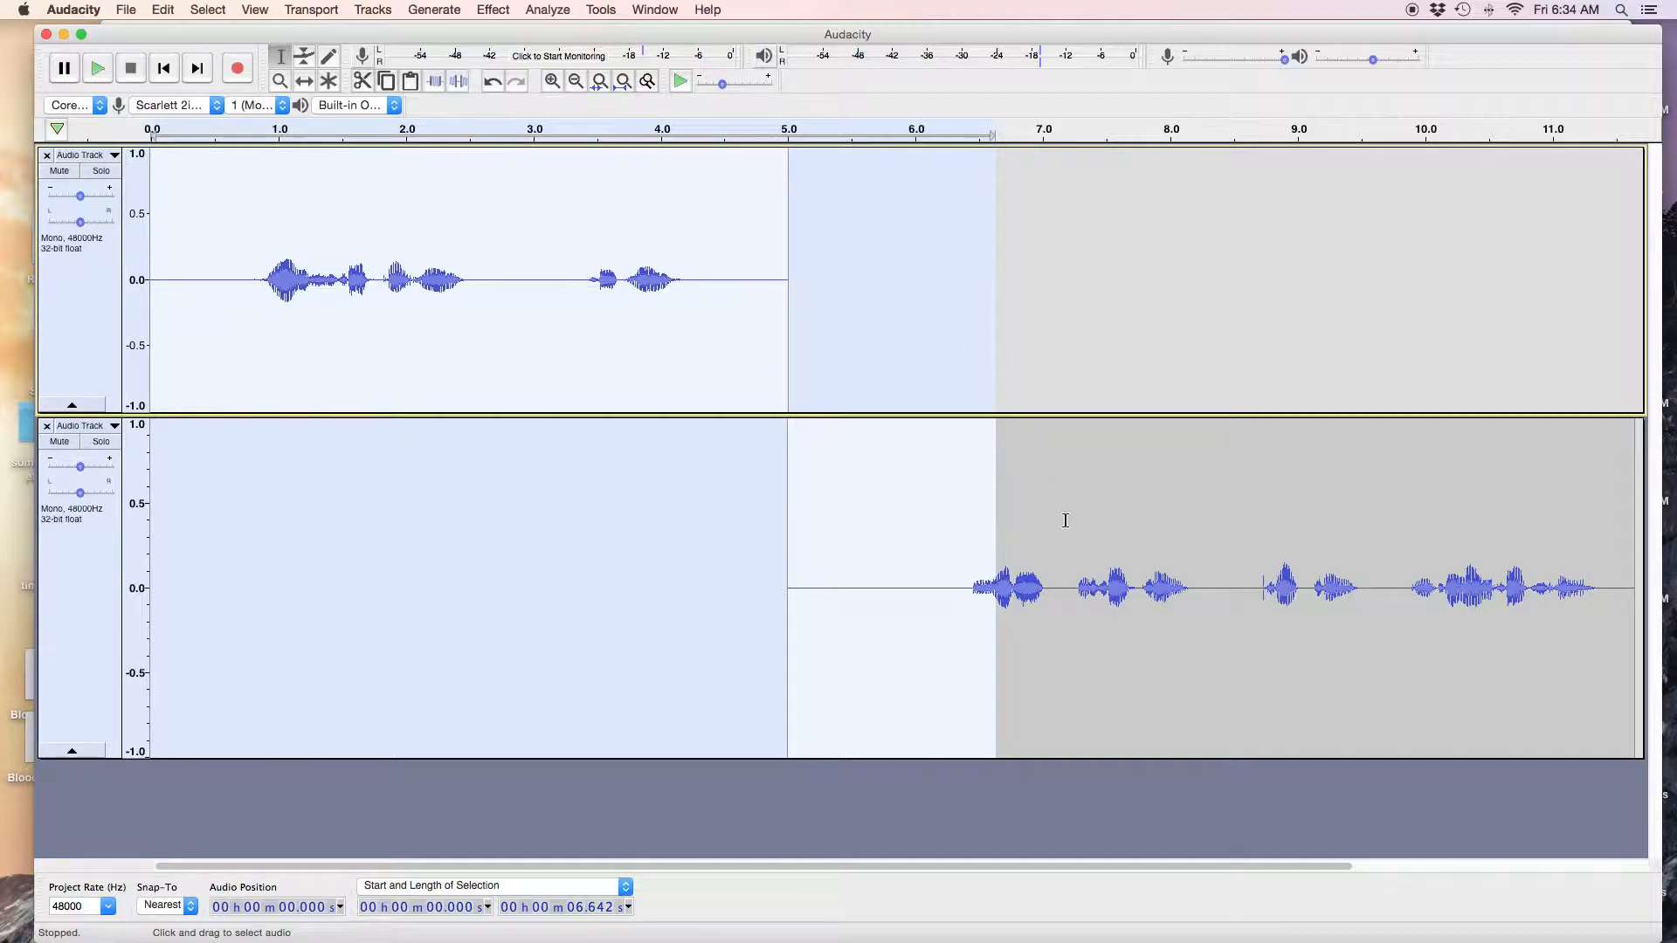
mouse_move(1040, 564)
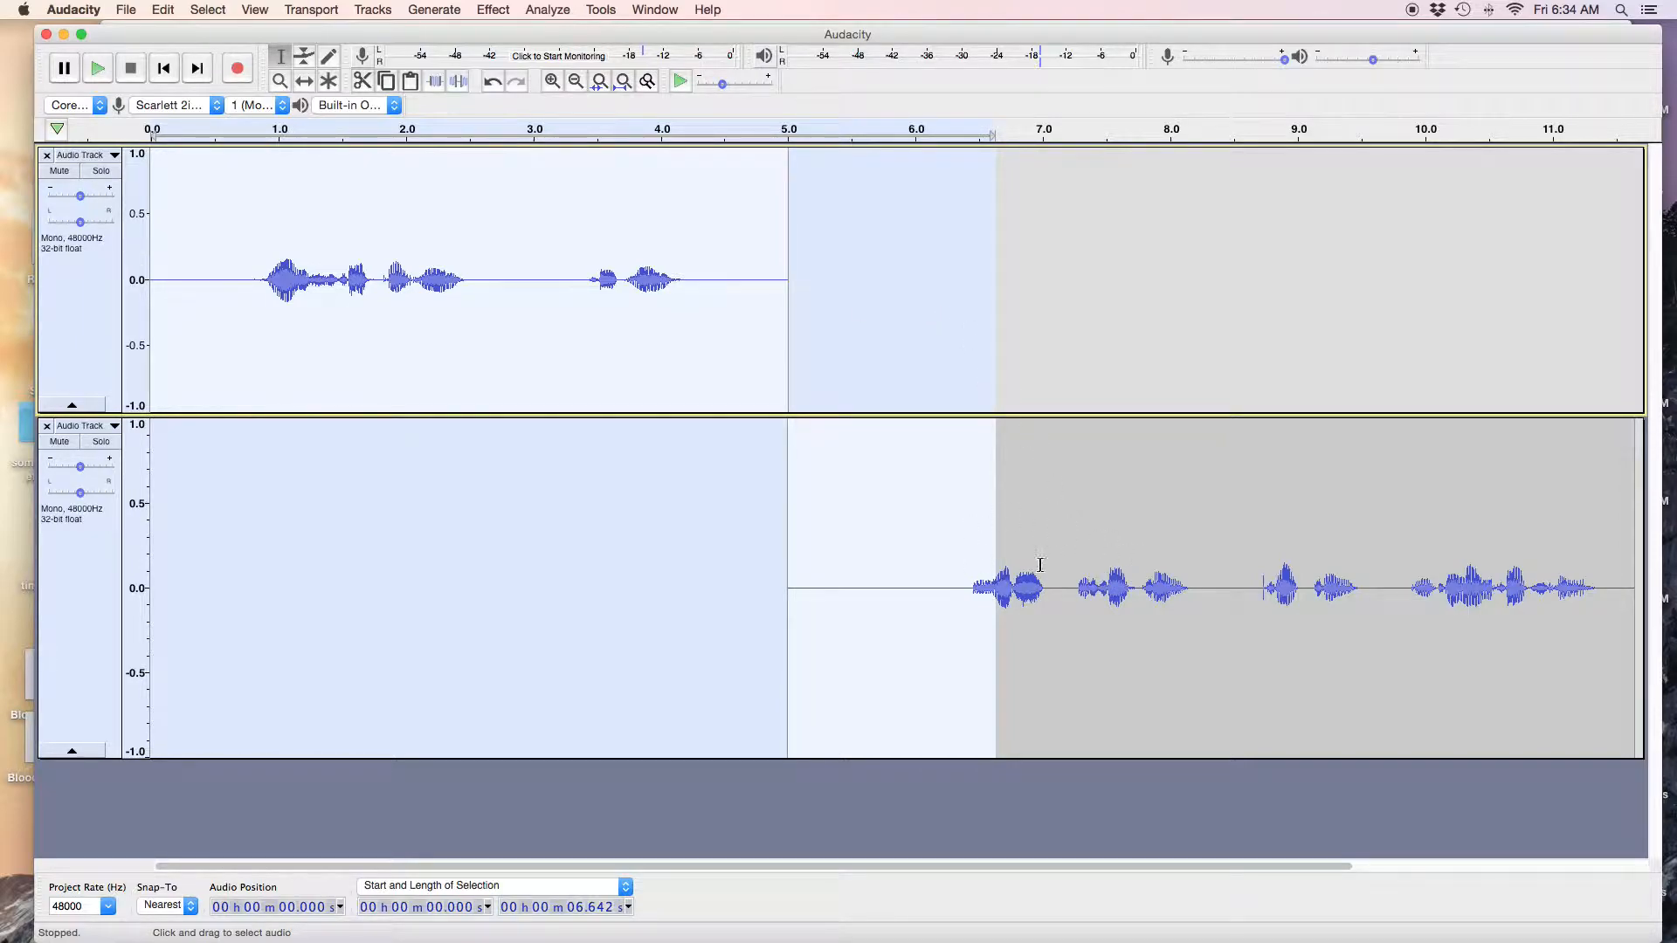
mouse_move(732, 369)
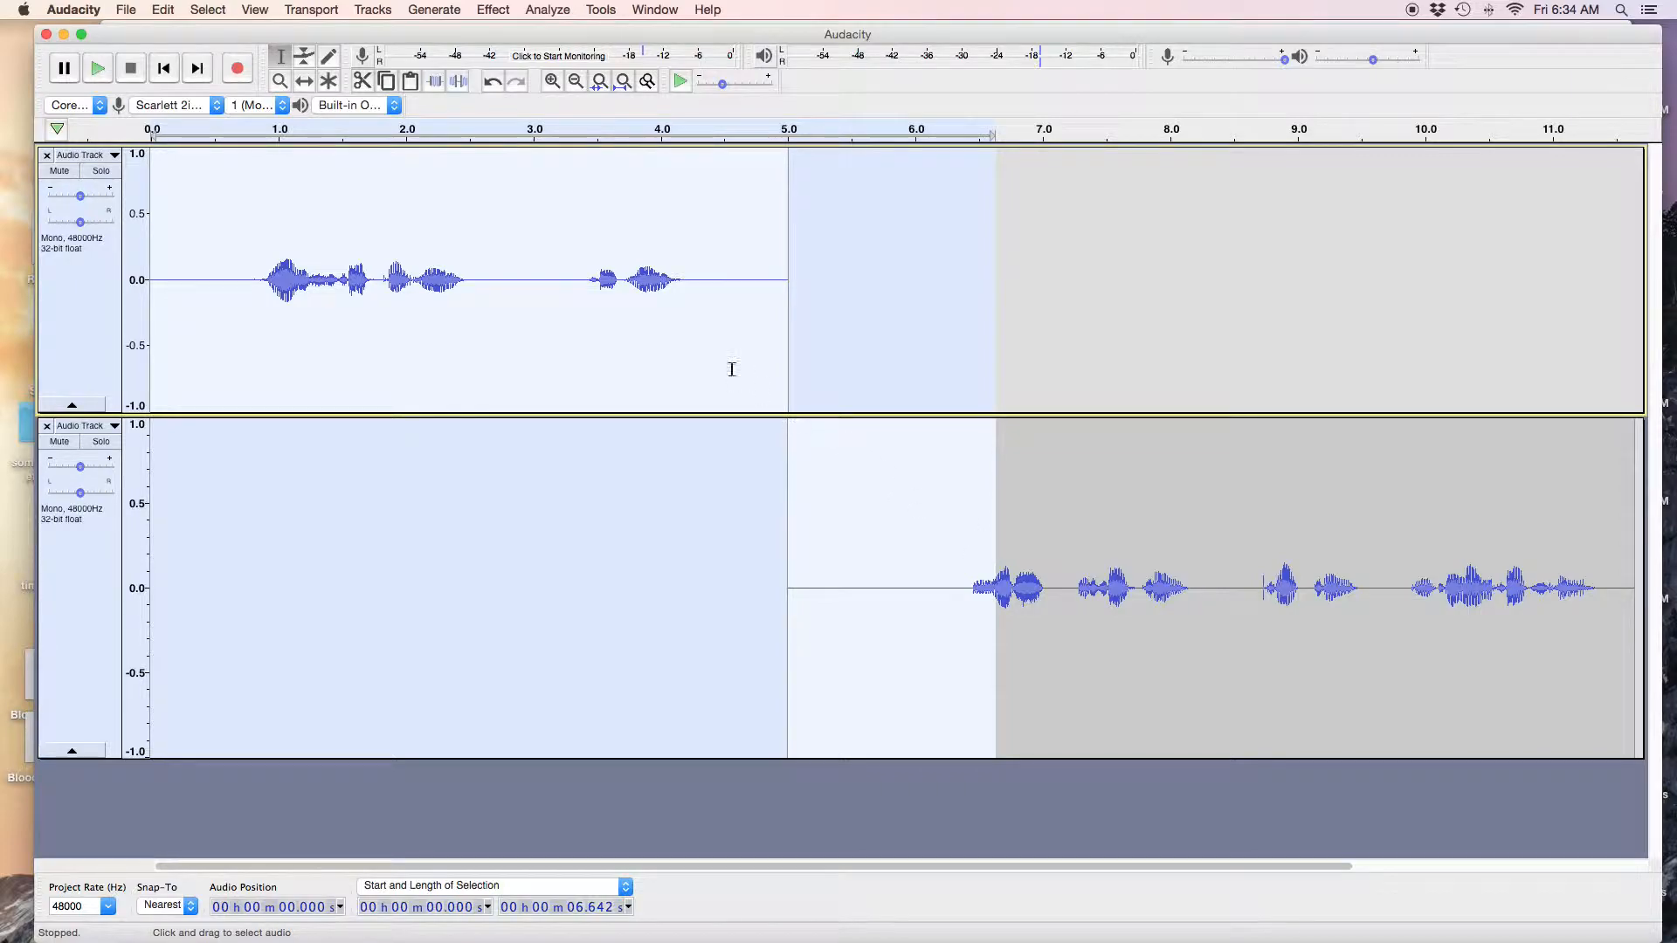
left_click(610, 278)
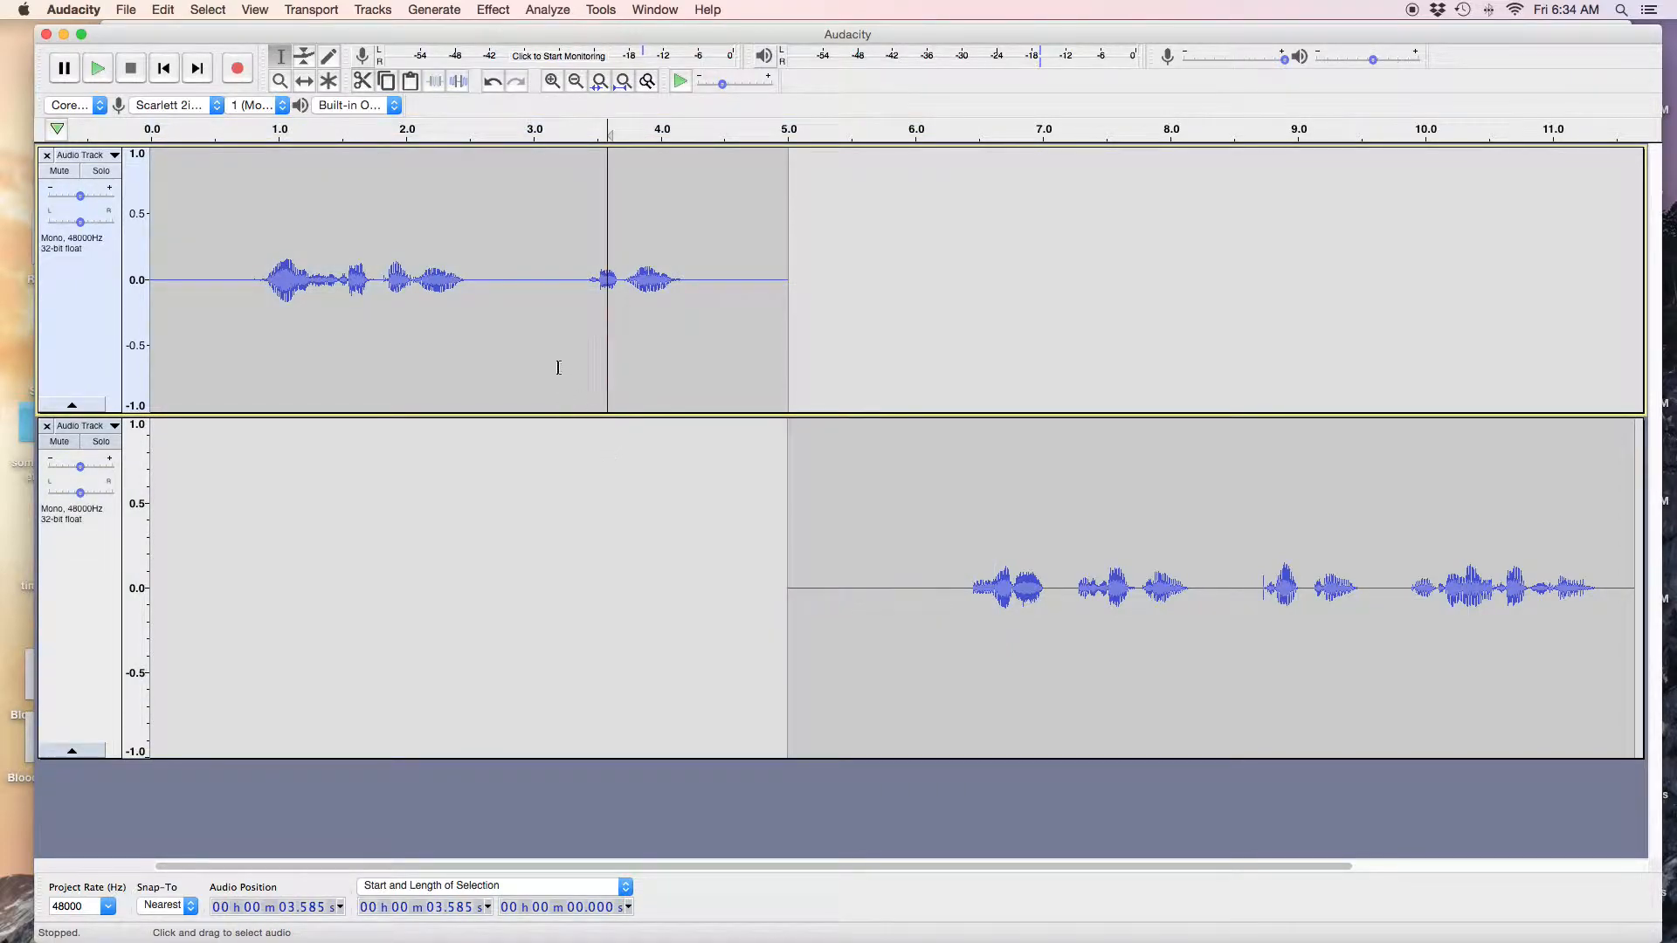
left_click(96, 68)
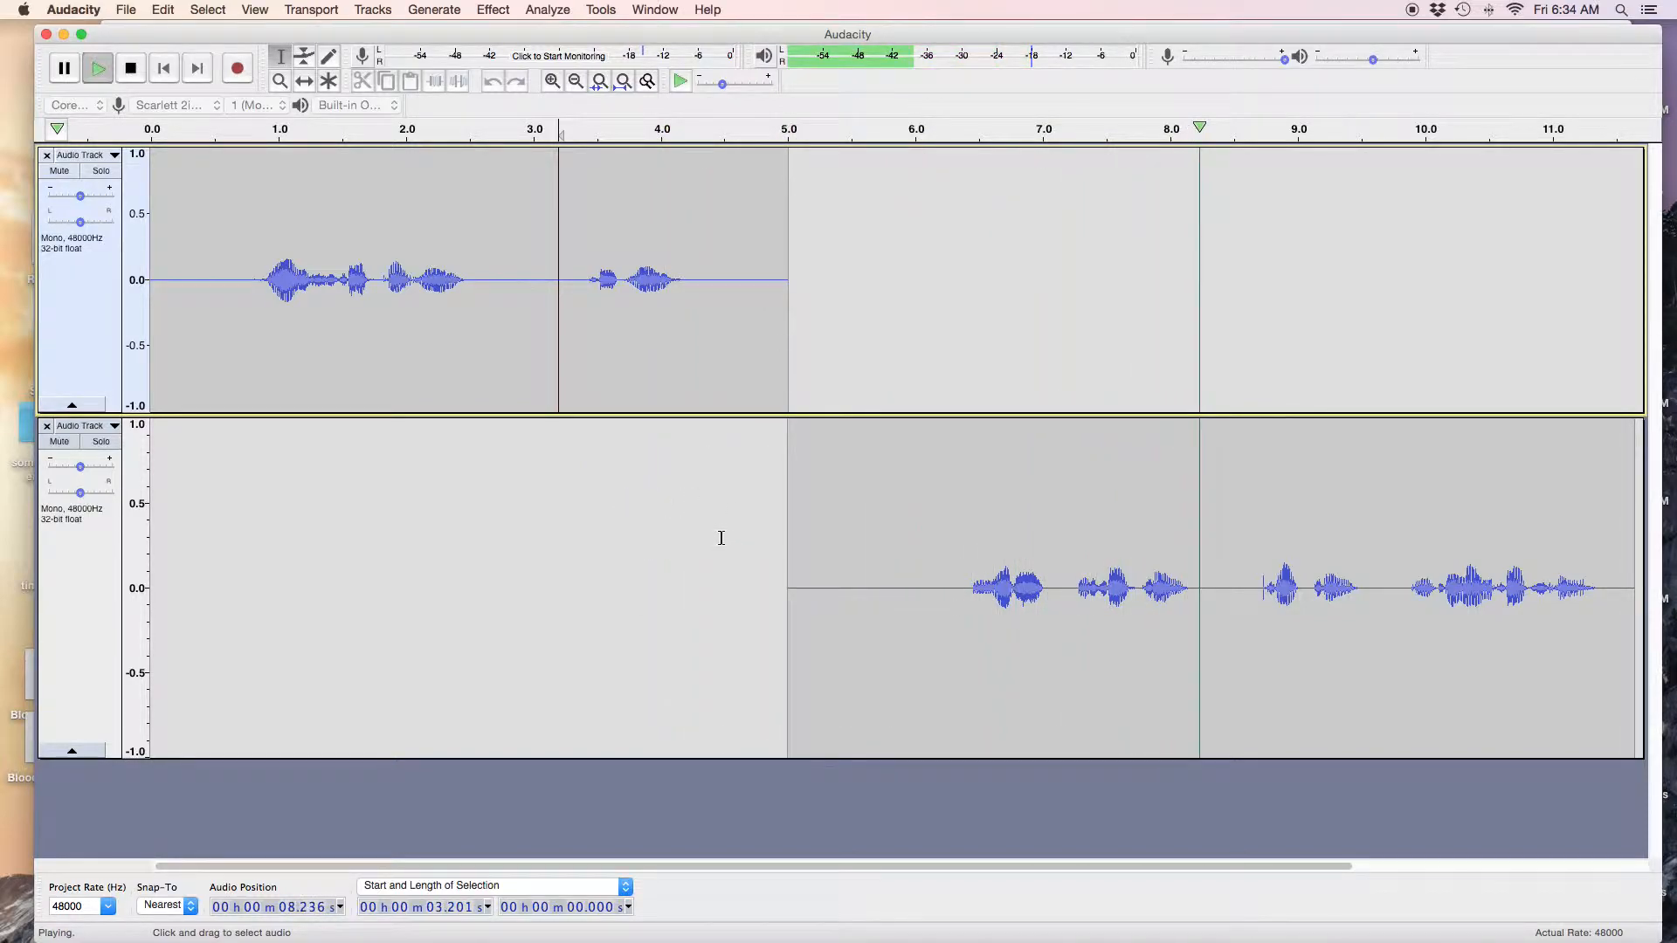
left_click(129, 67)
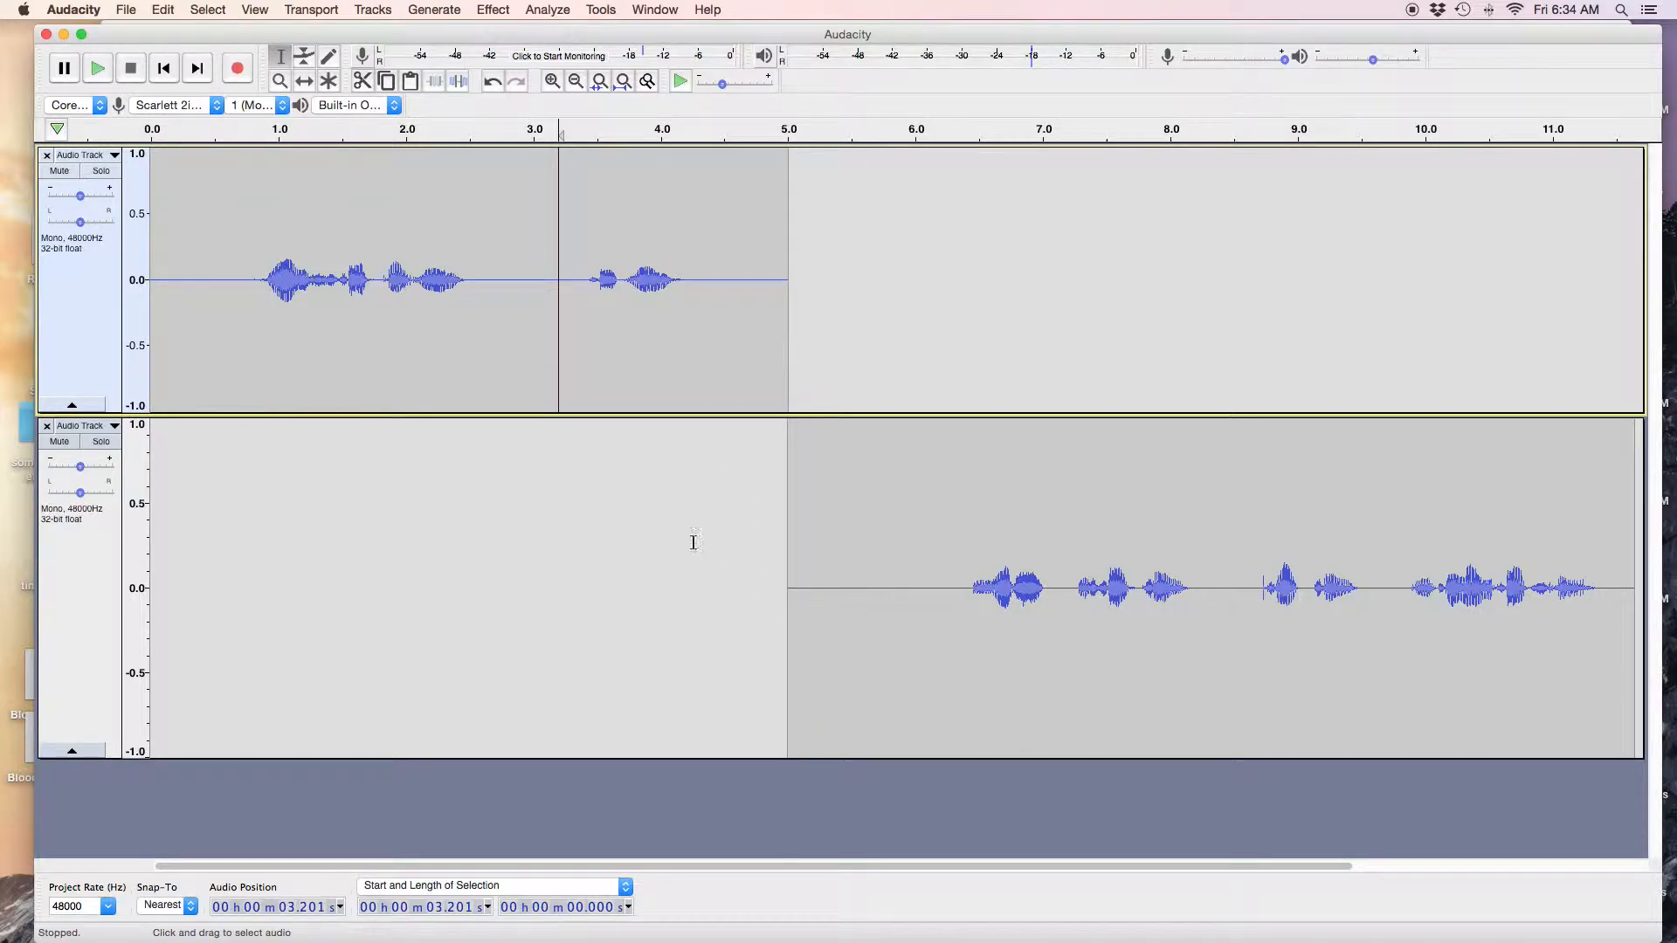
left_click(96, 67)
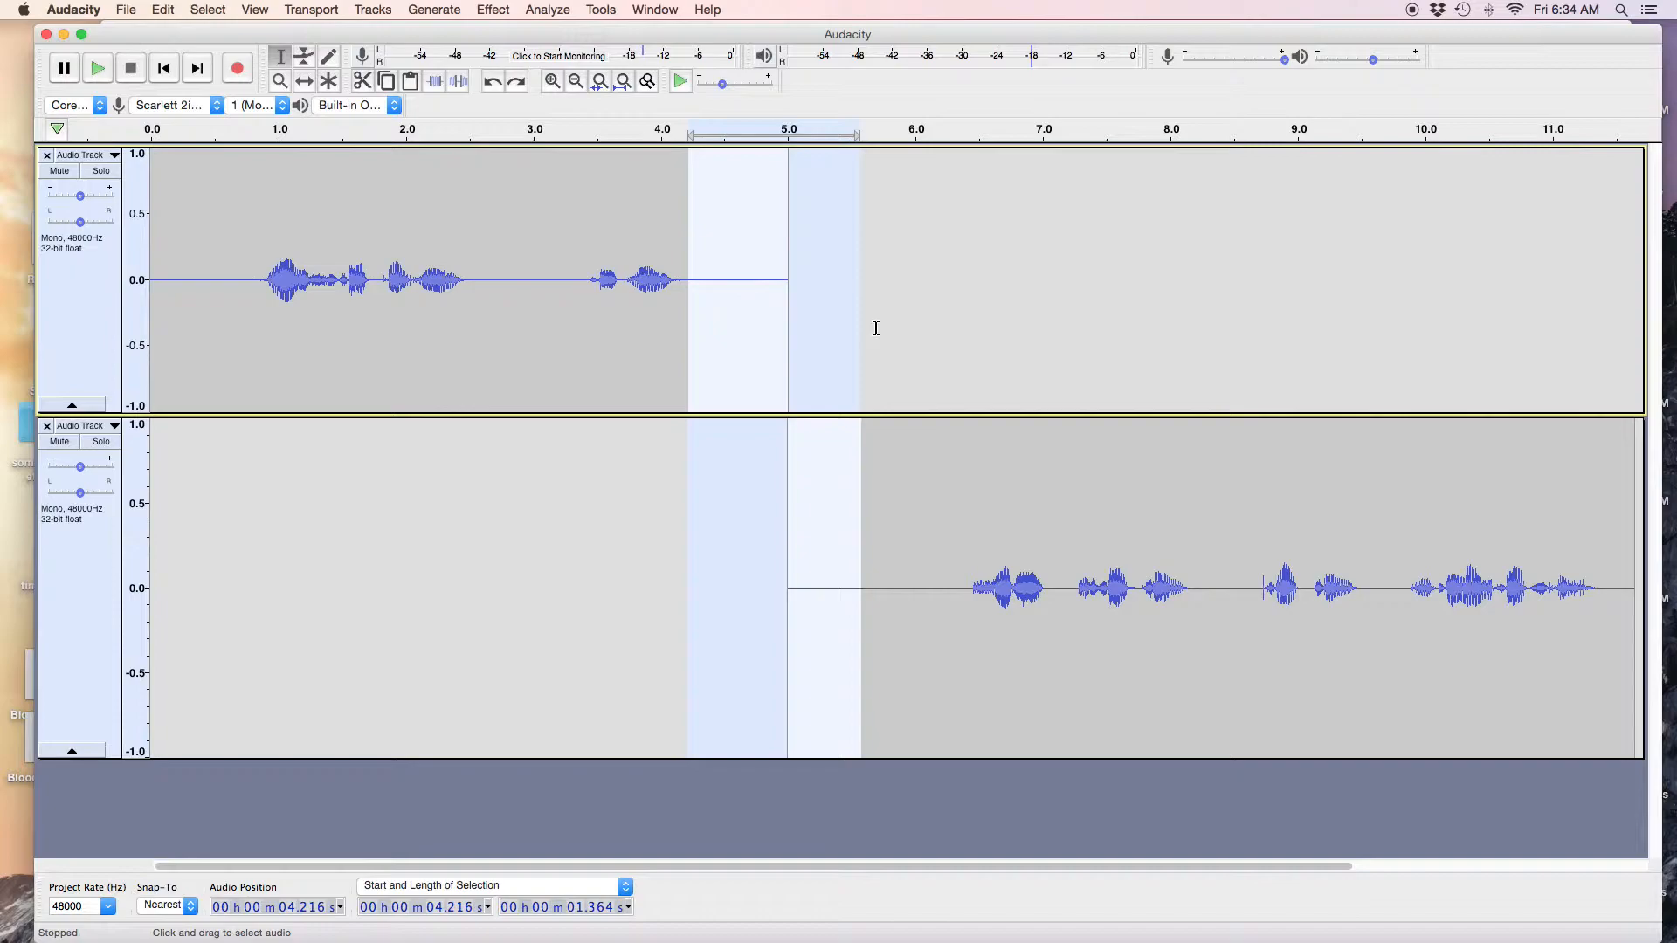
mouse_move(647, 463)
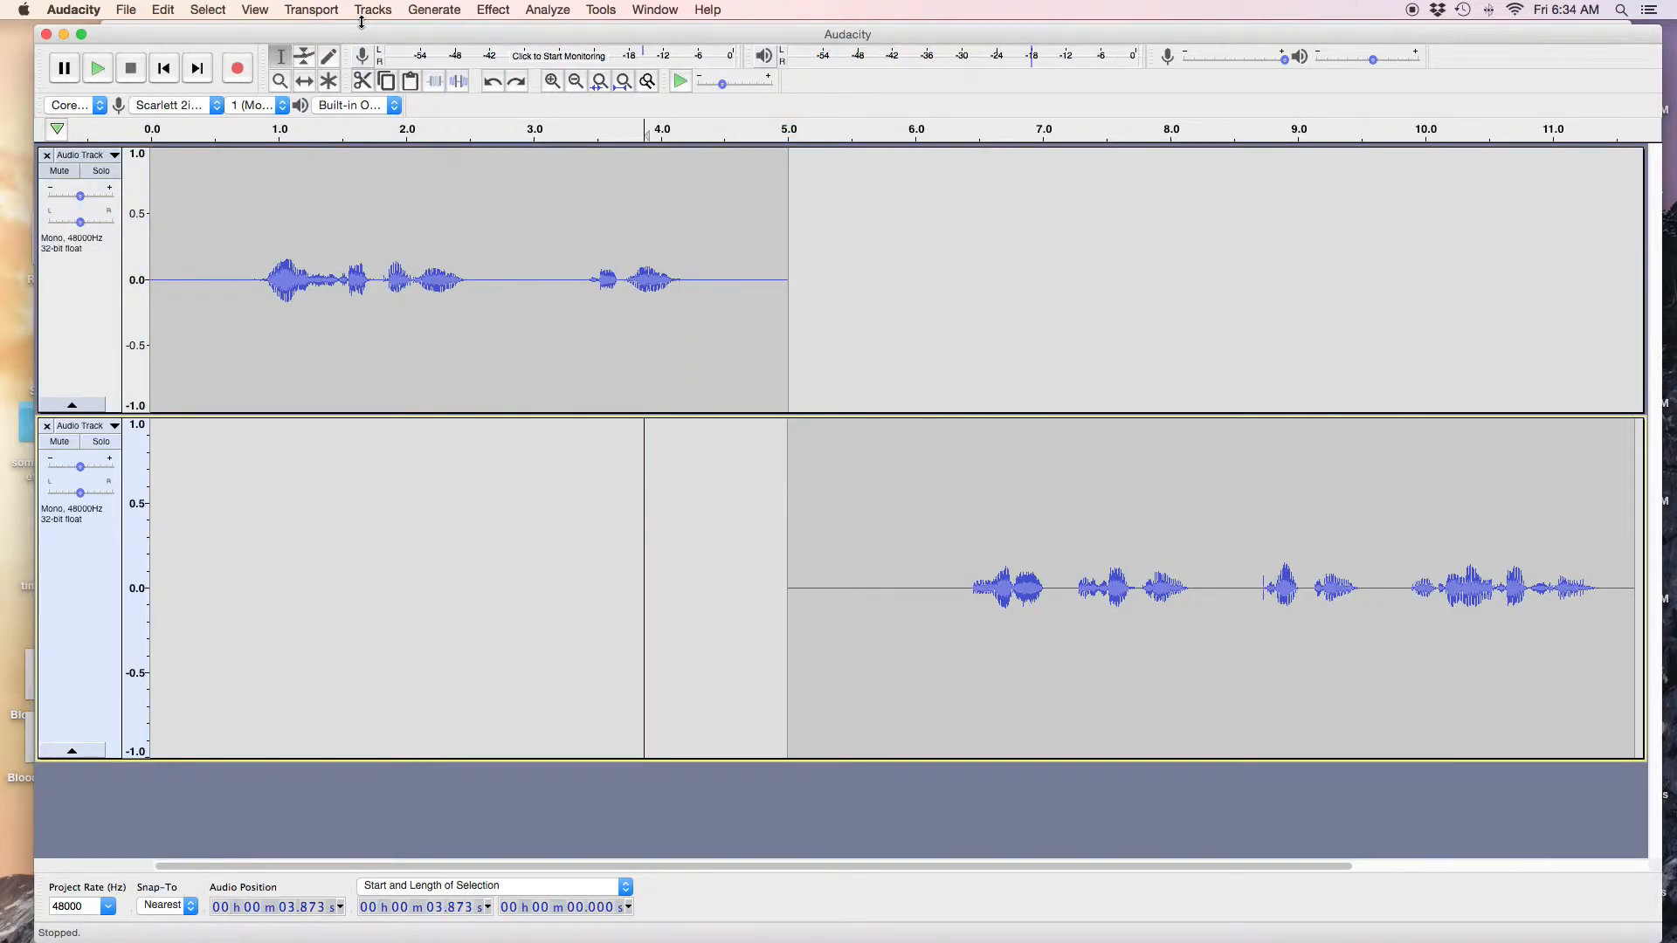
Switch to the Time Shift Tool to slide the second clip toward 3.2 s.
left_click(304, 82)
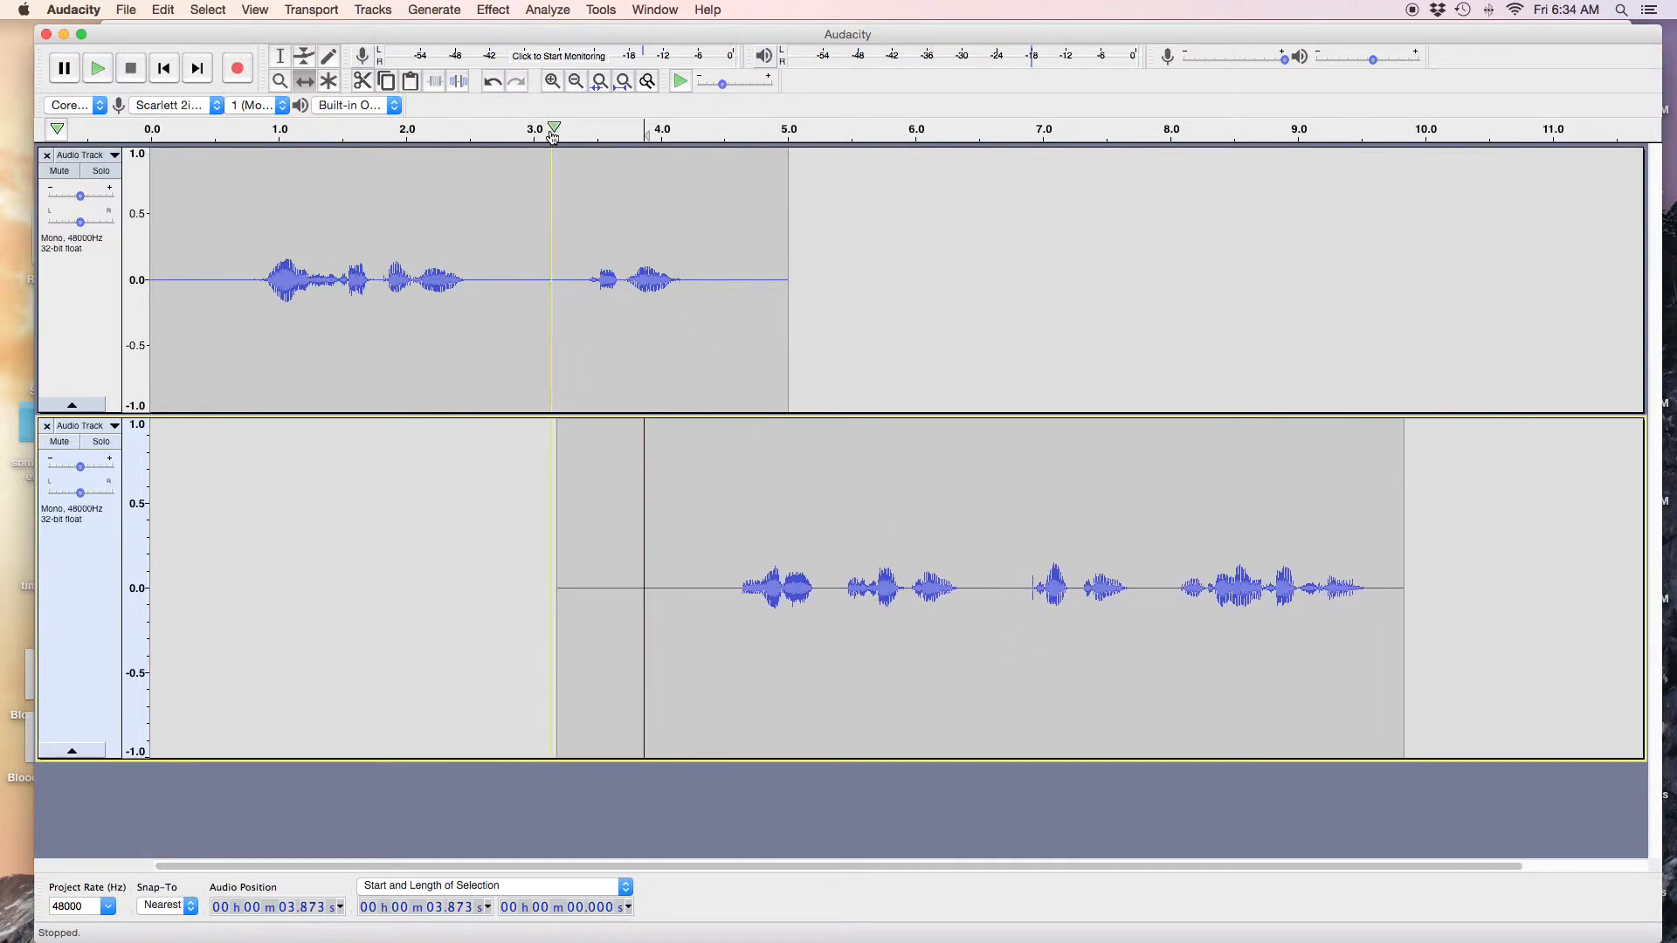
left_click(96, 68)
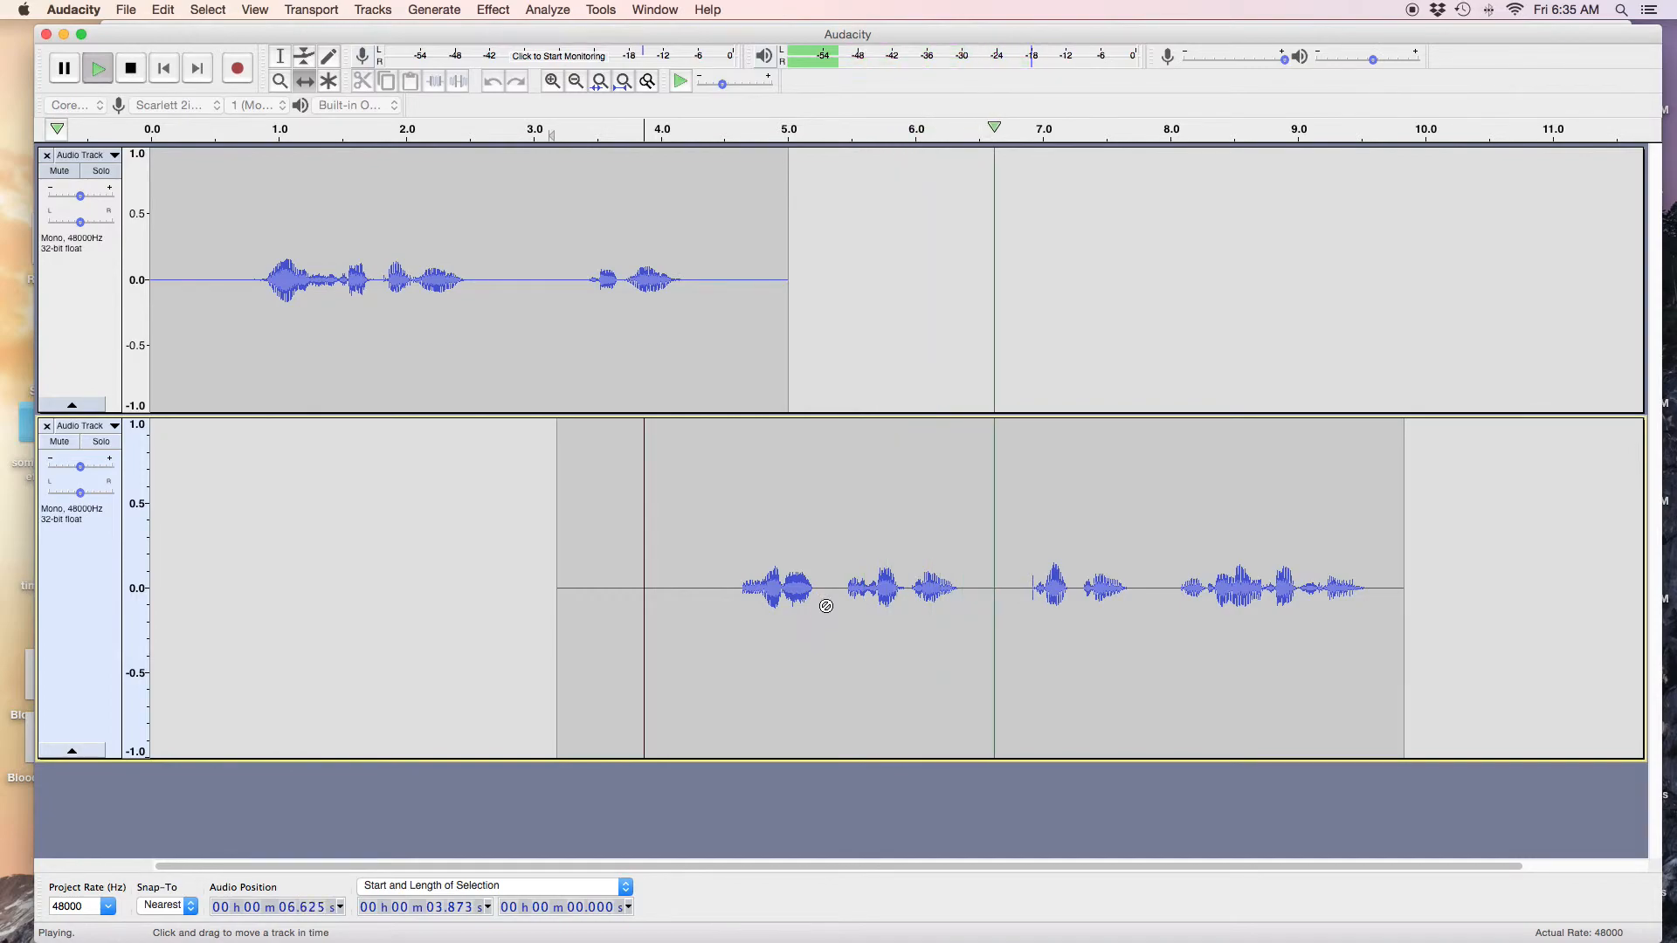
left_click(129, 68)
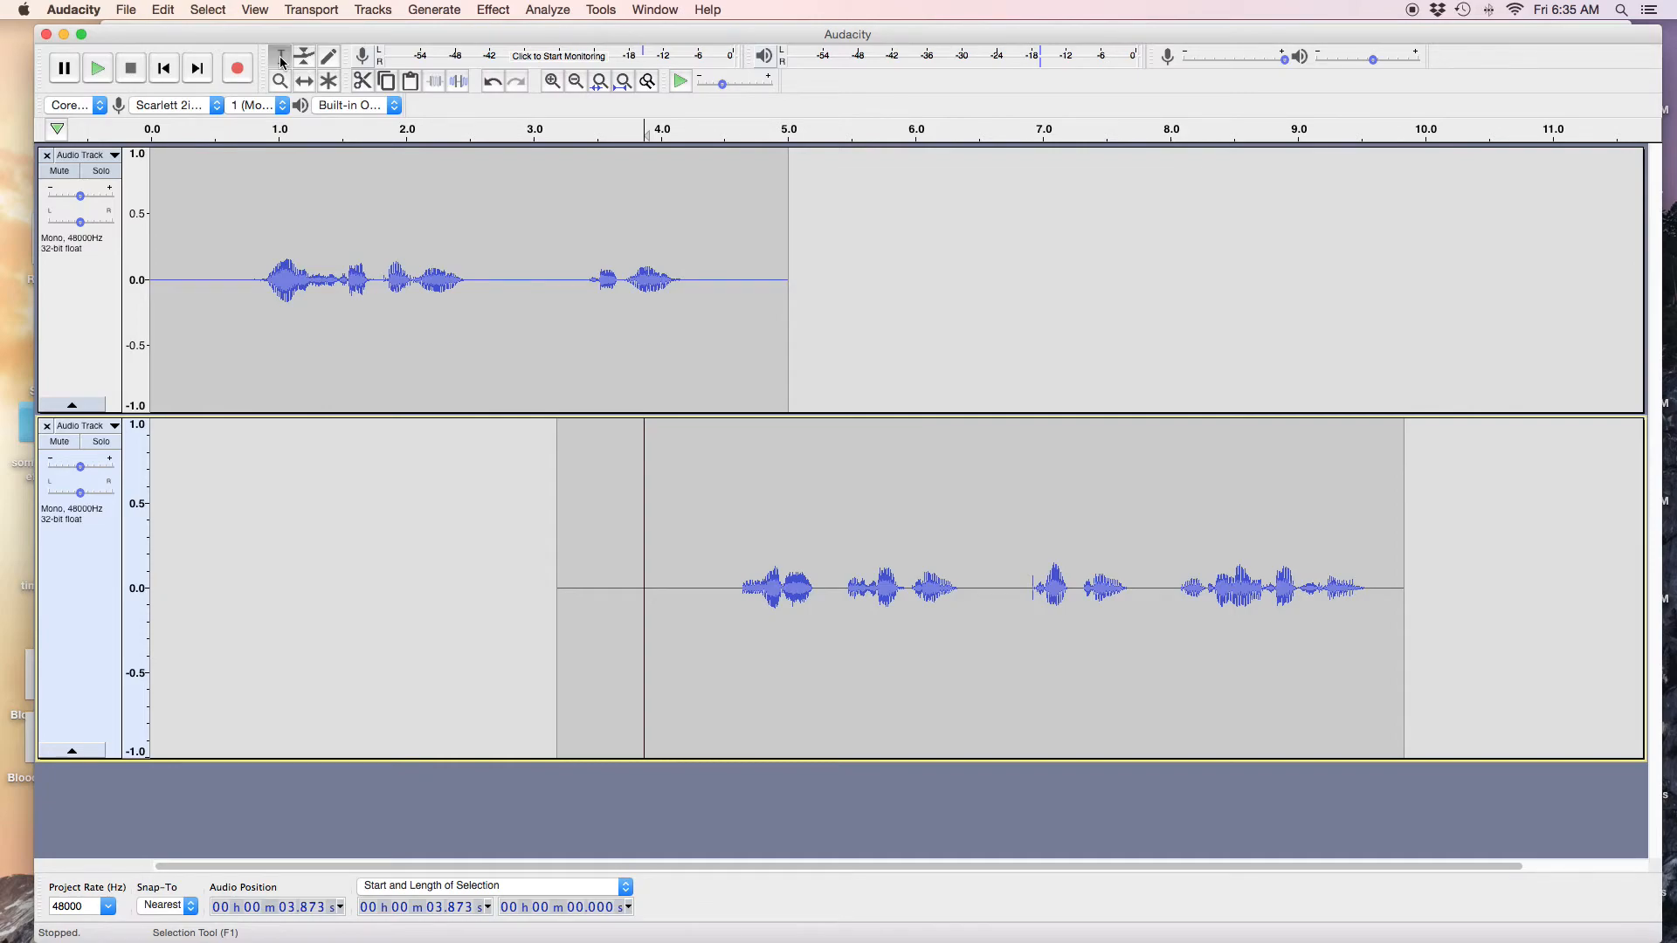
mouse_move(450, 106)
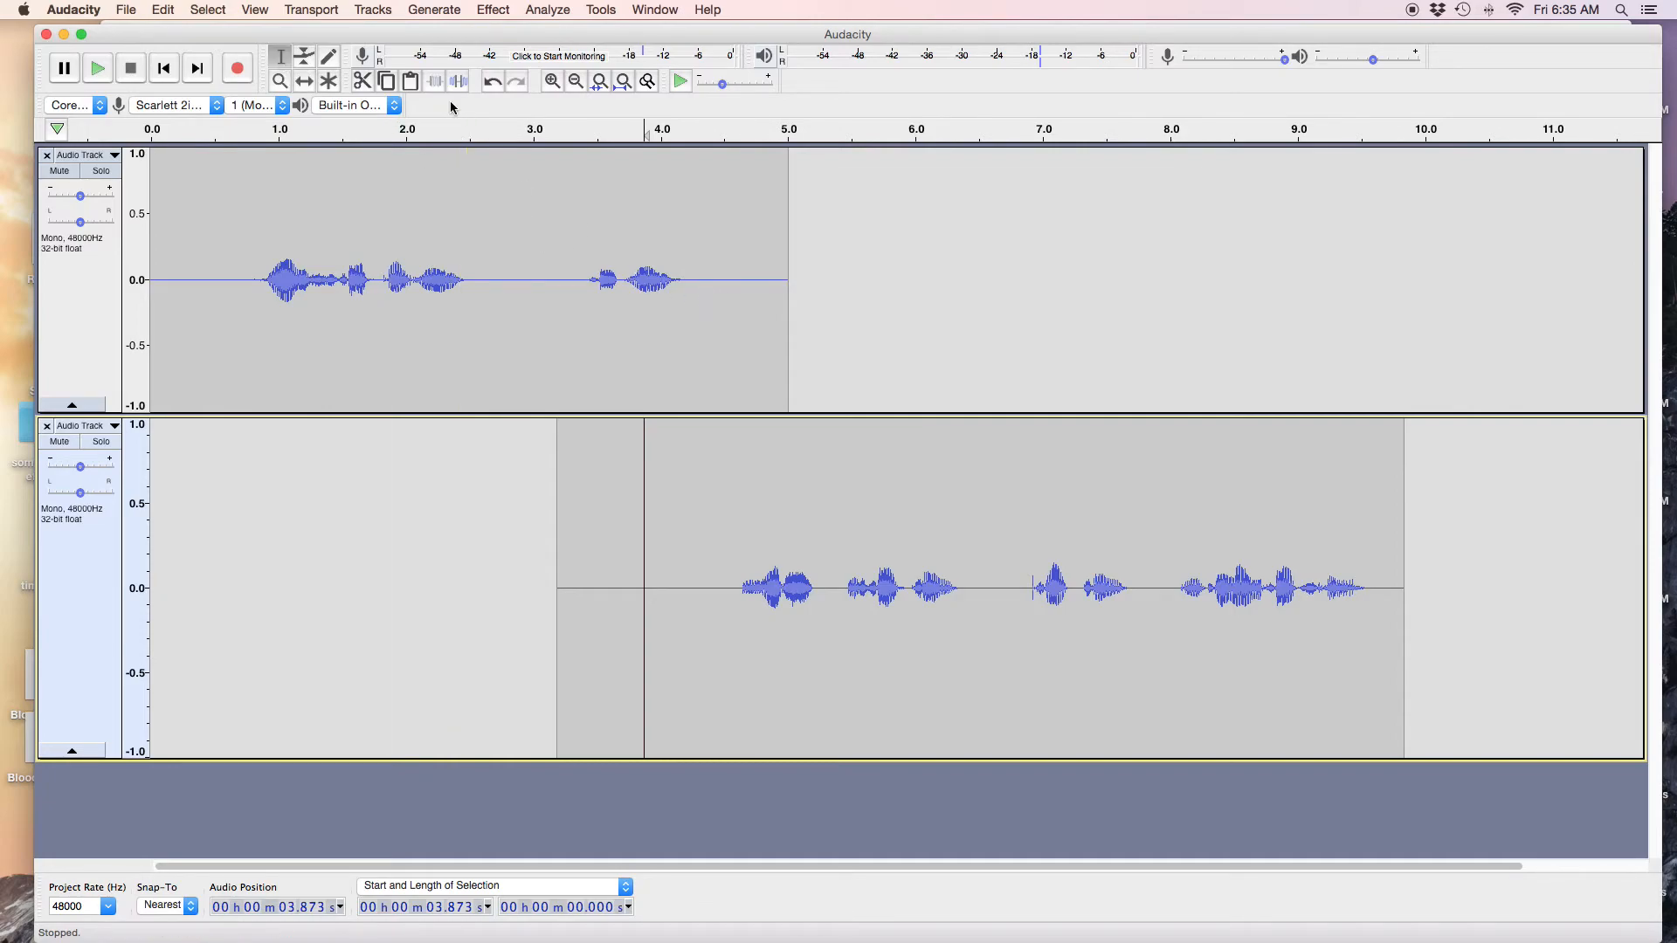